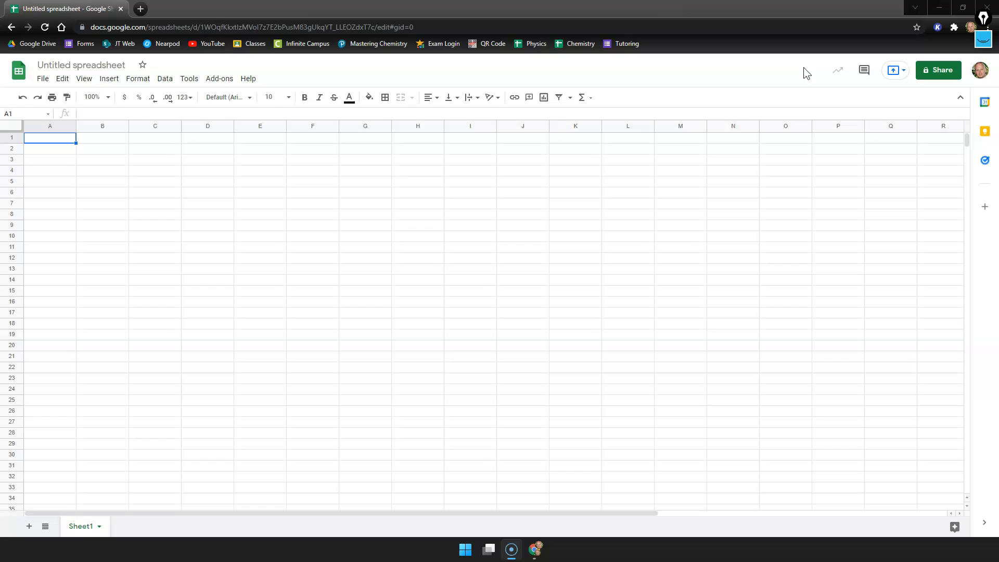
mouse_move(427, 80)
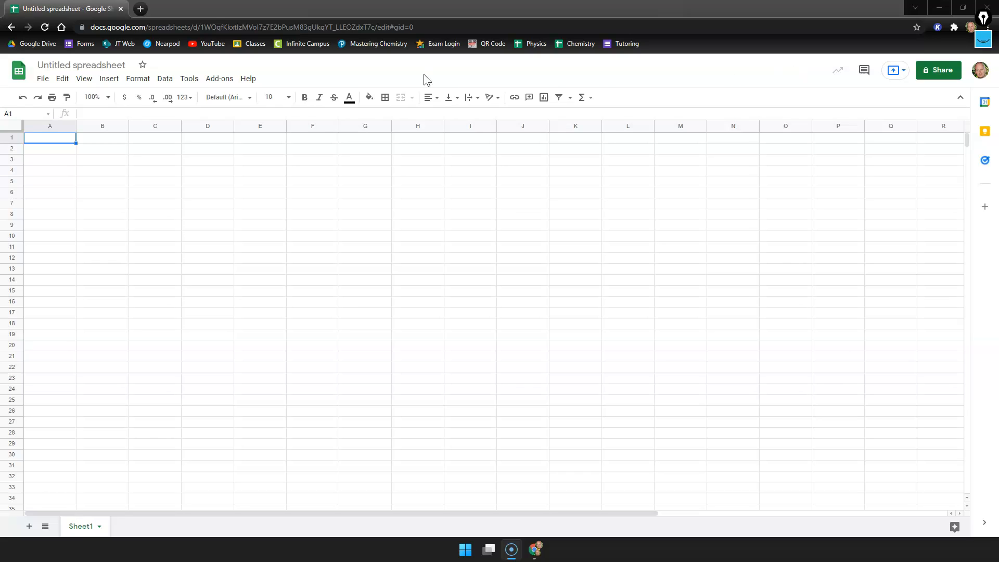
mouse_move(468, 133)
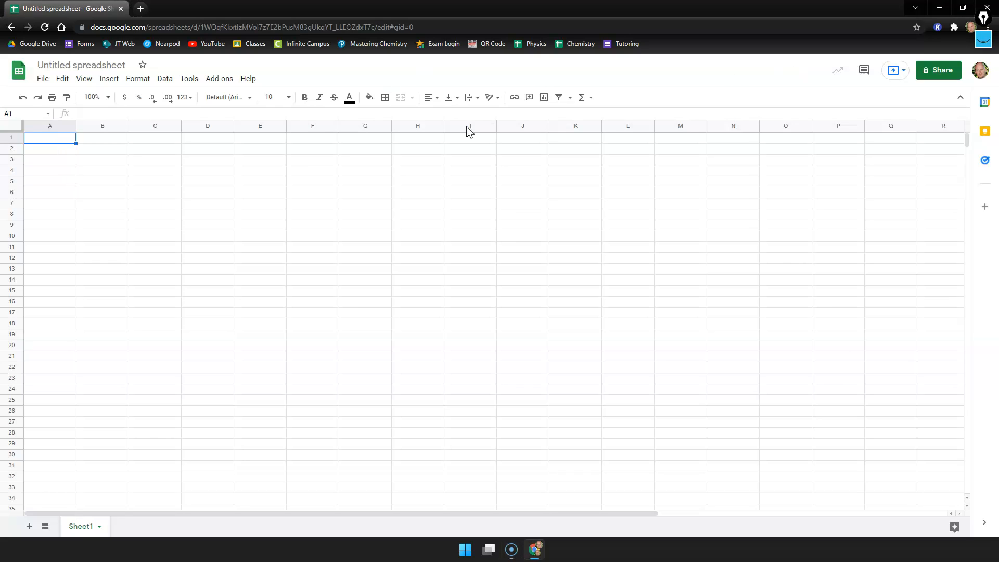
mouse_move(558, 70)
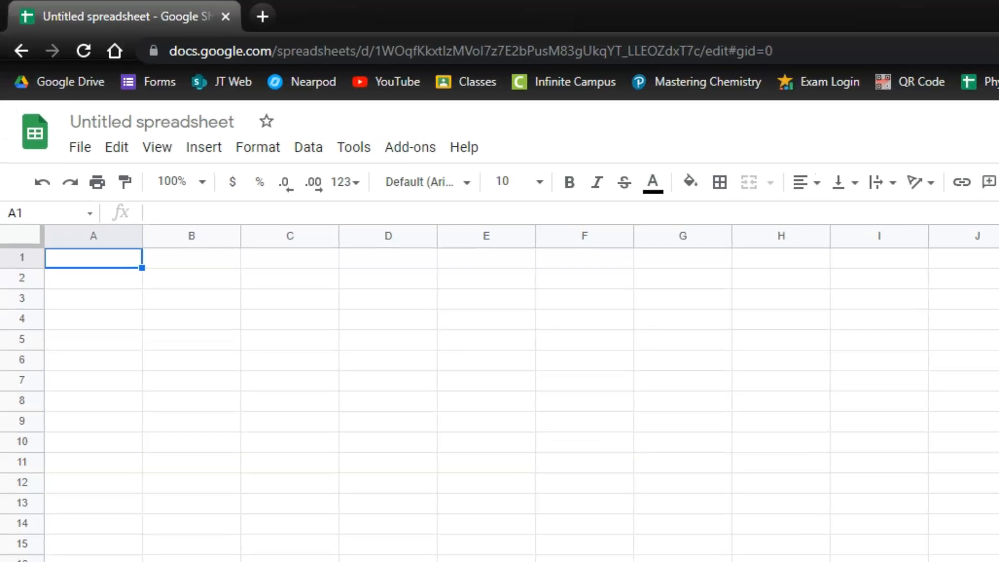
Step: Enter the column headers 'Mass (g)' in A1 and 'Force (N)' in B1
type("Ma")
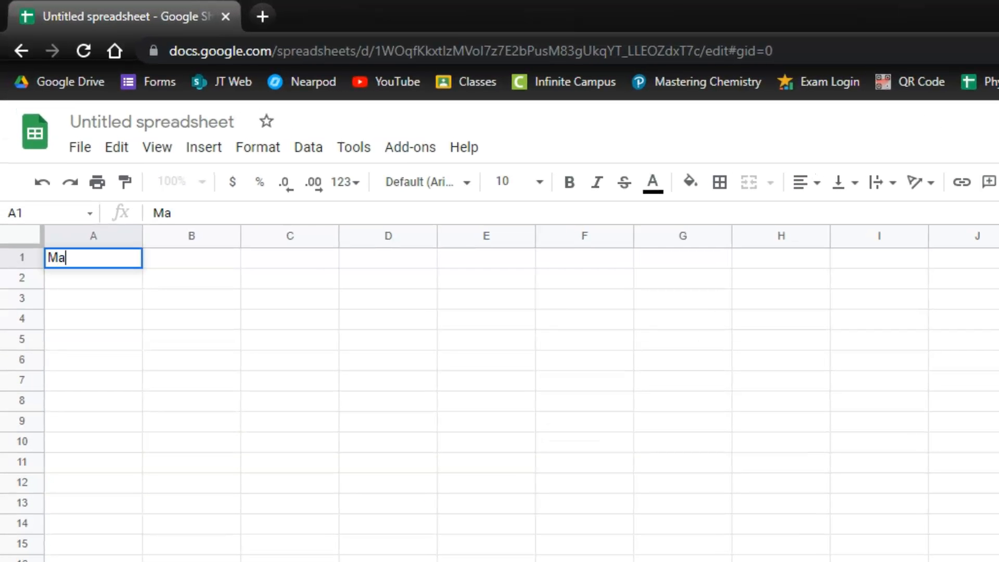
type("ss (")
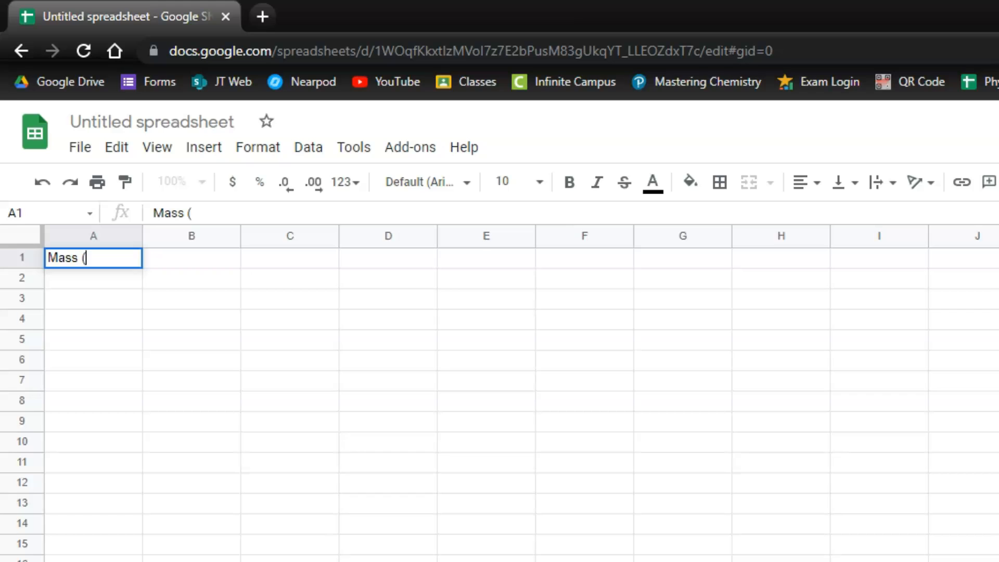
type("g)")
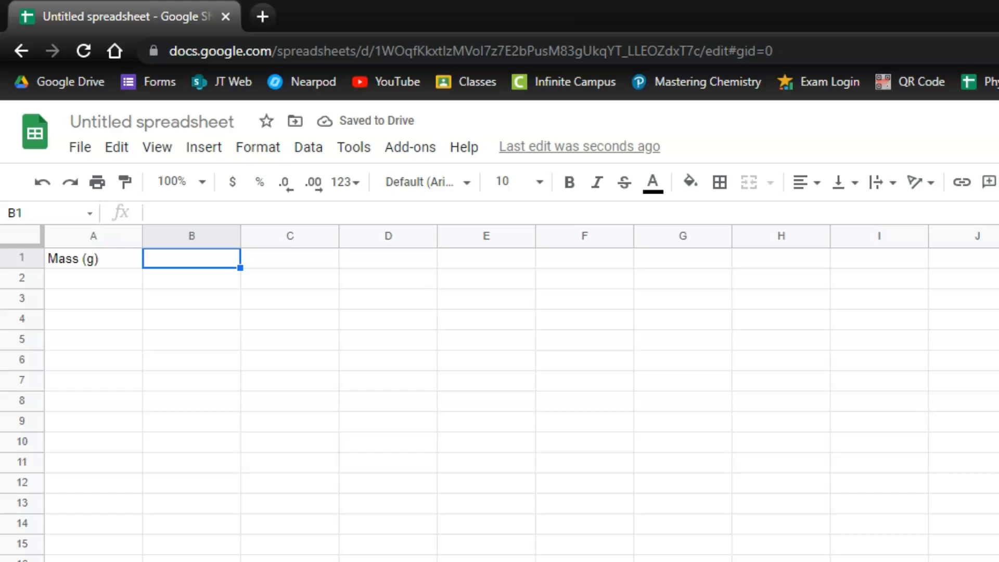
type("Fo")
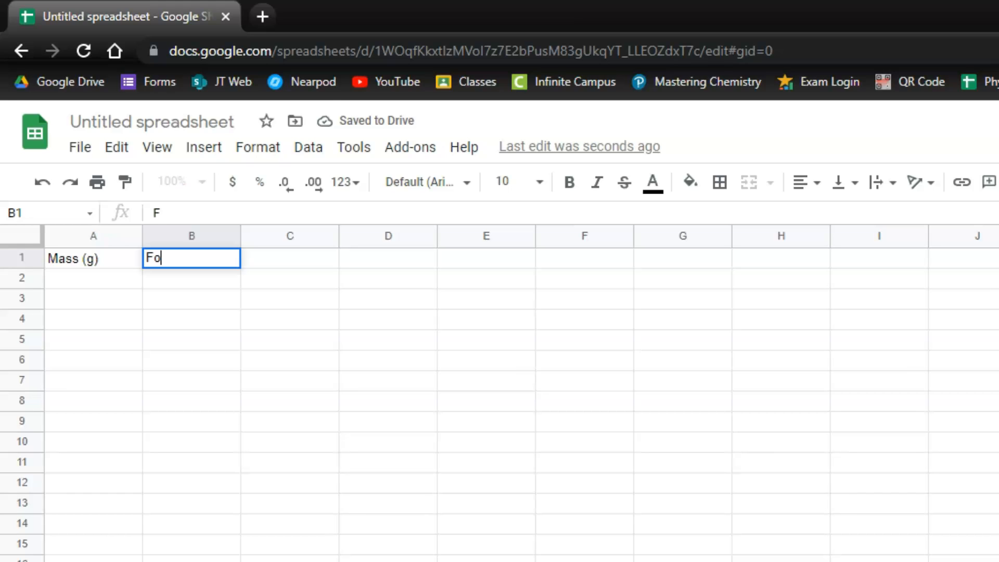
type("rce (N")
left_click(93, 318)
type("30")
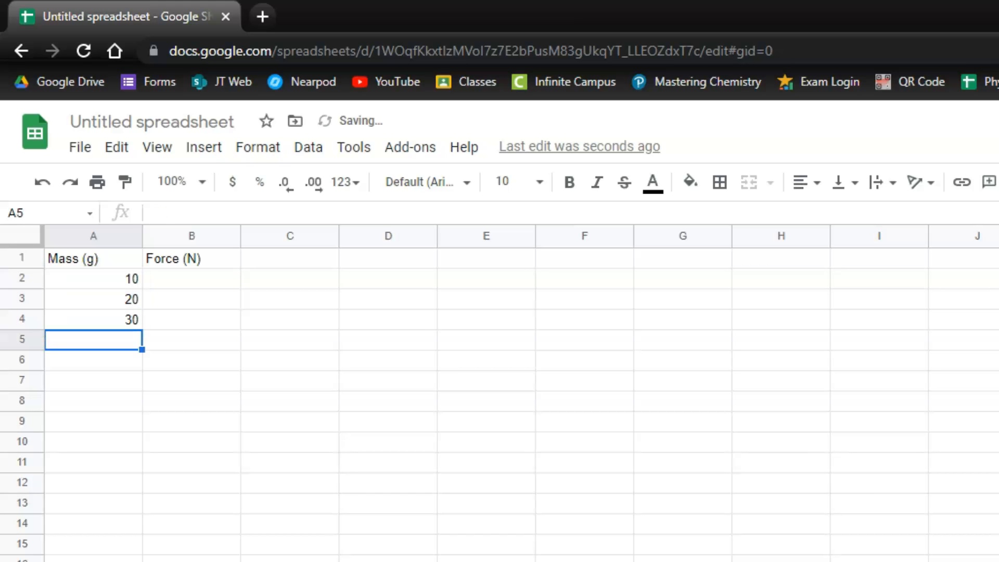
Step: Enter the average forces 3.14, 1.59, 2.98 down column B beside the masses
left_click(191, 279)
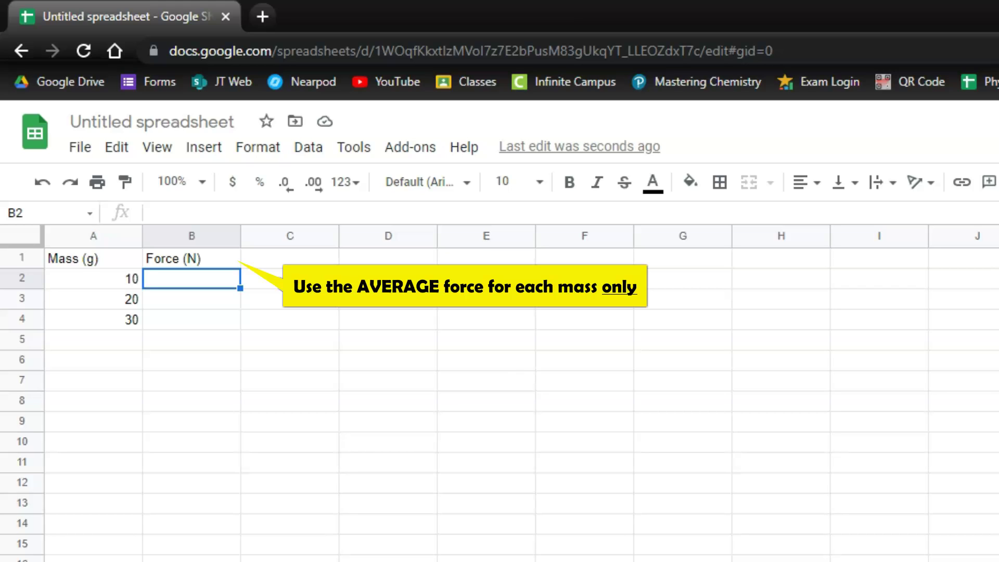
type("3.14")
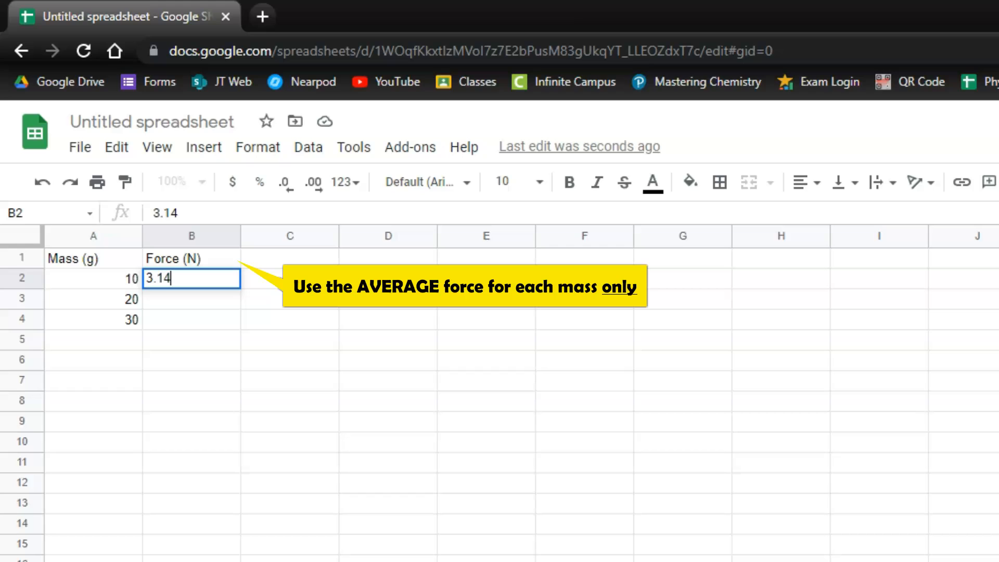
type("1.59")
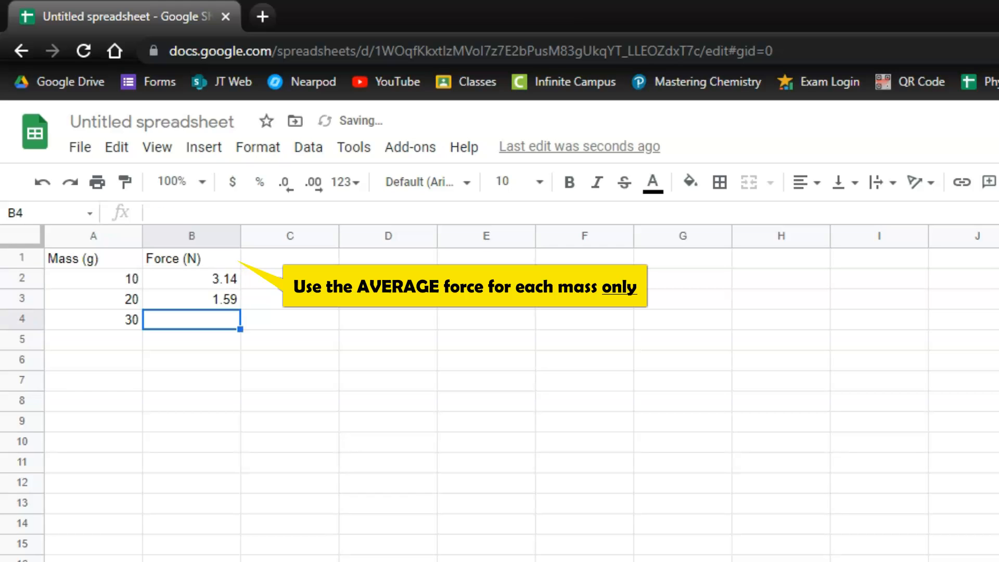
type("2.98")
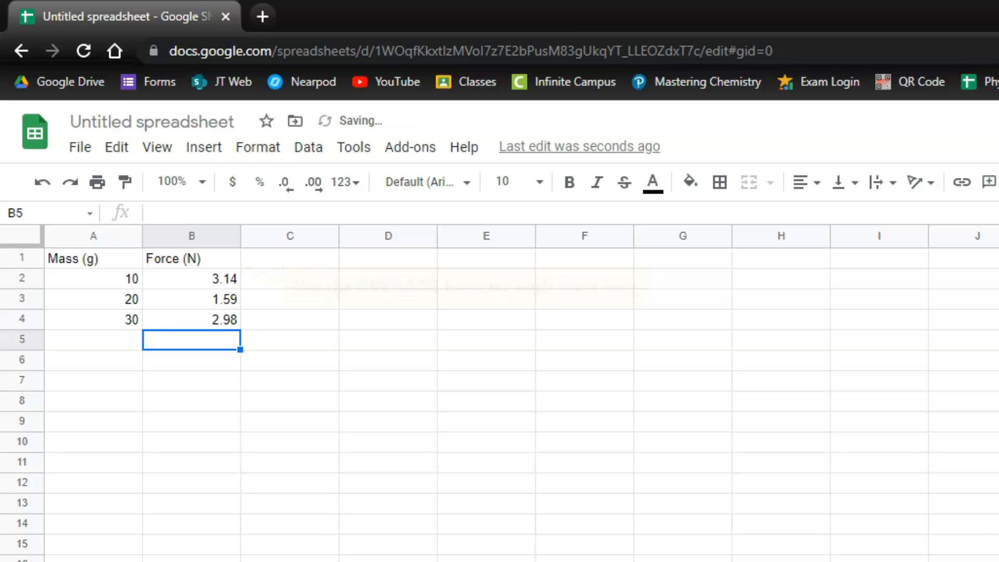
mouse_move(72, 266)
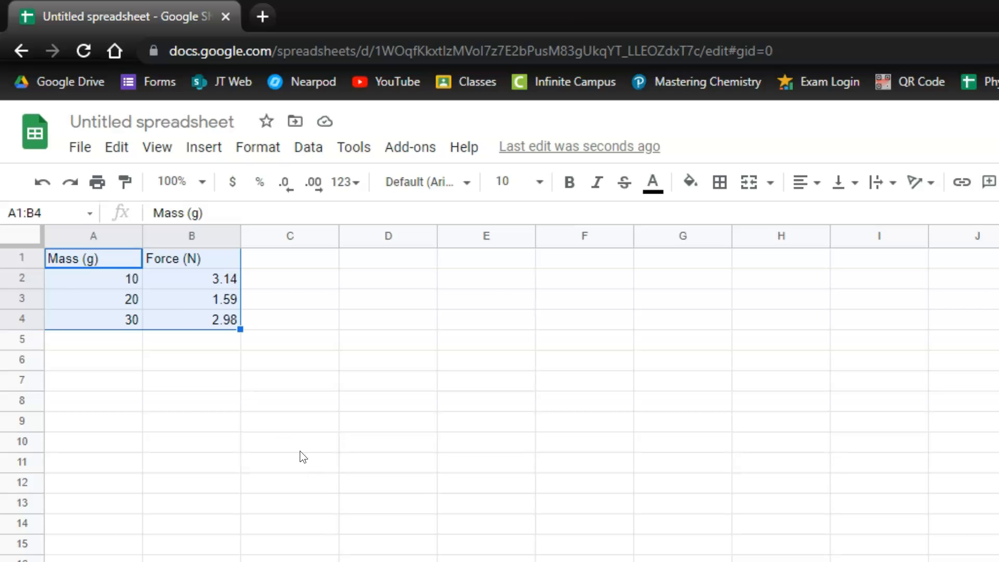
mouse_move(203, 147)
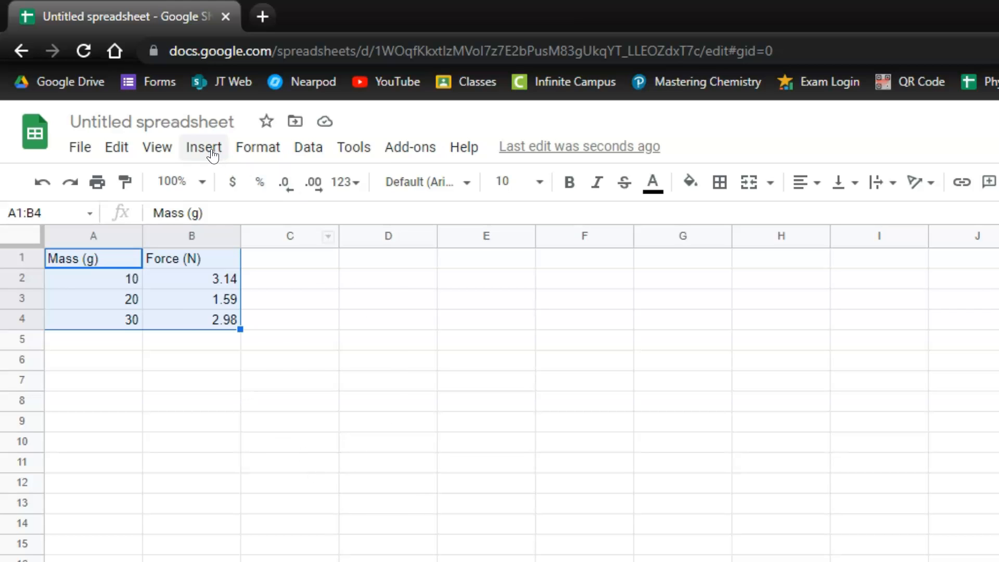
Step: Insert a scatter chart from A1:B4 and centre its title as 'Force vs. Mass'
left_click(203, 147)
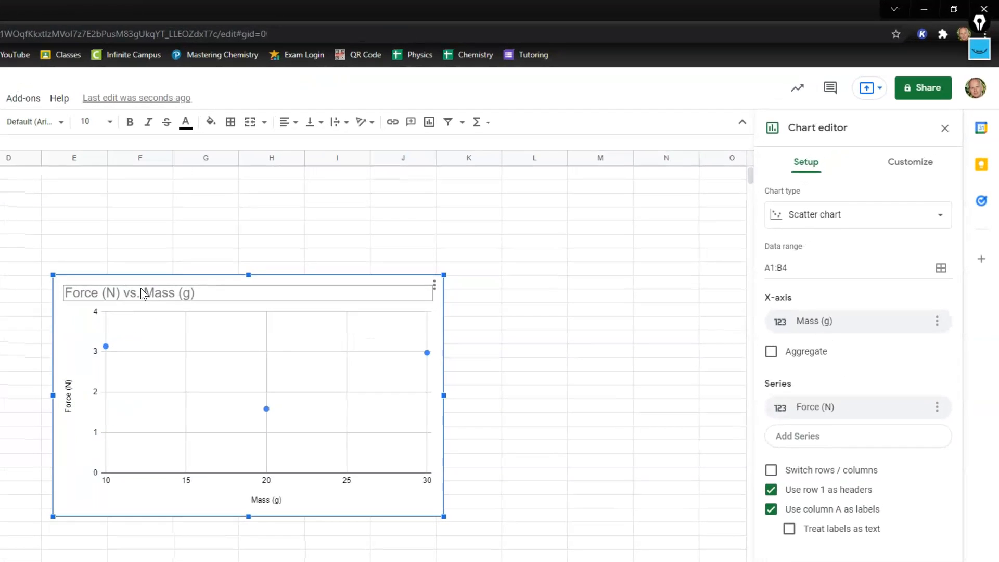
left_click(910, 163)
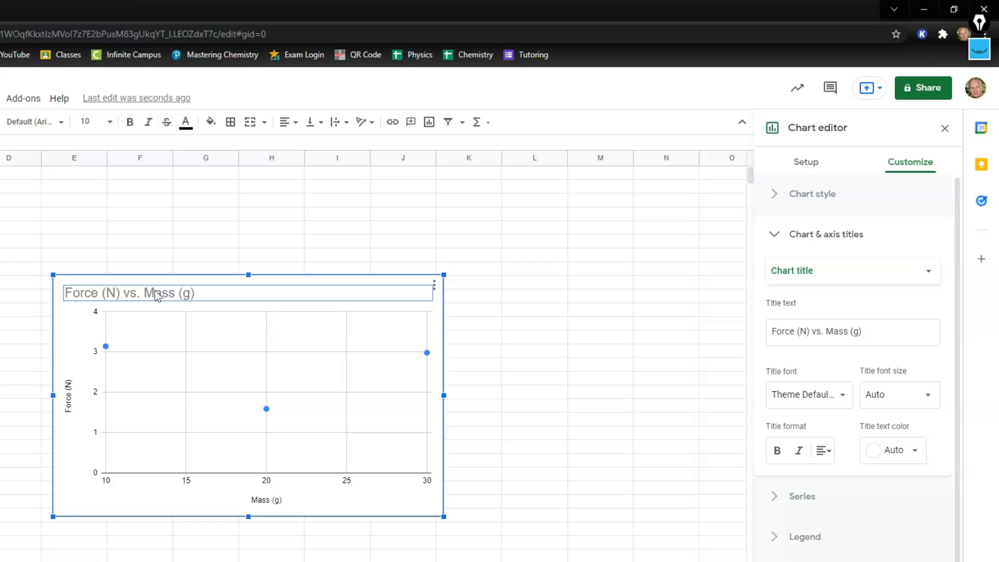
left_click(822, 451)
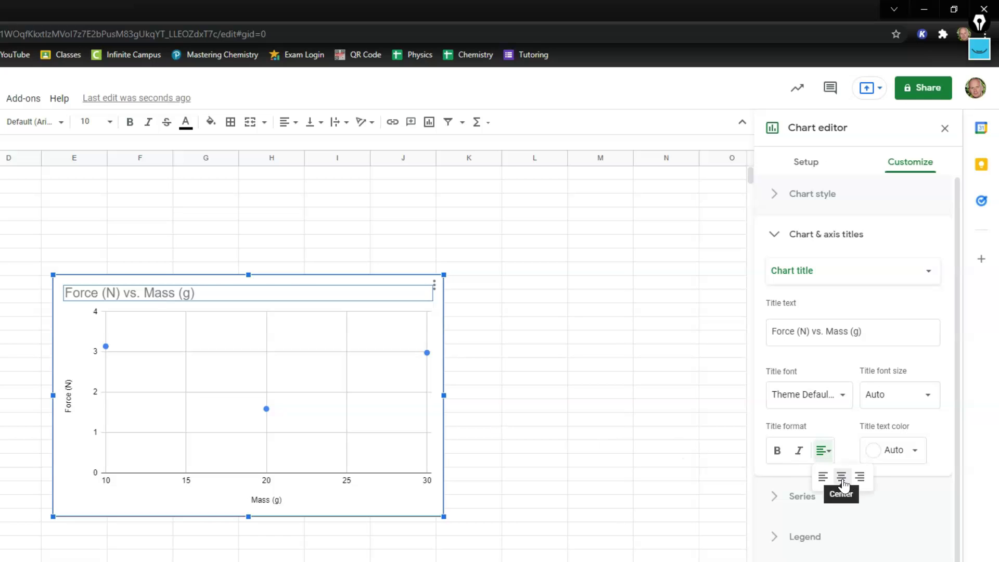
left_click(841, 477)
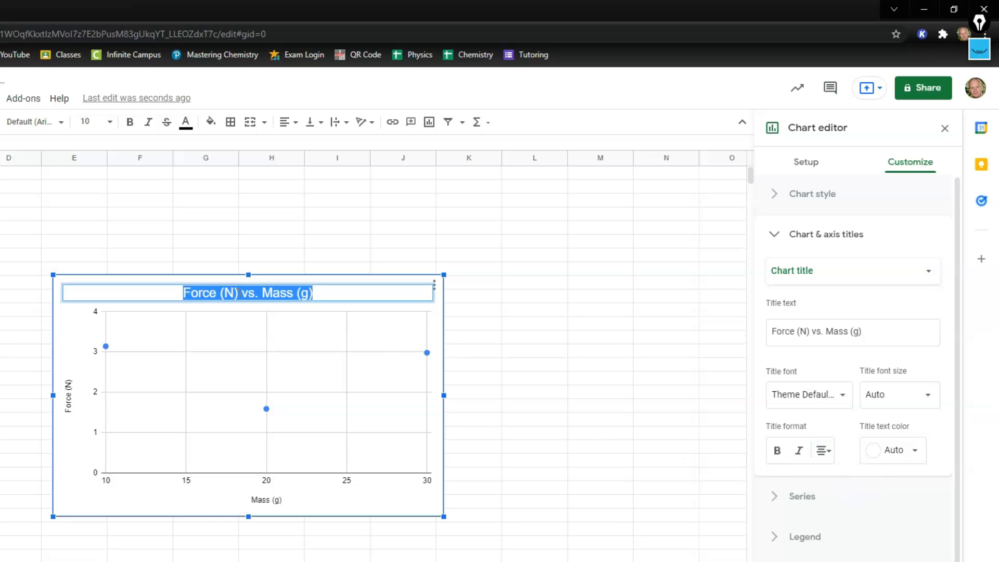
left_click(487, 319)
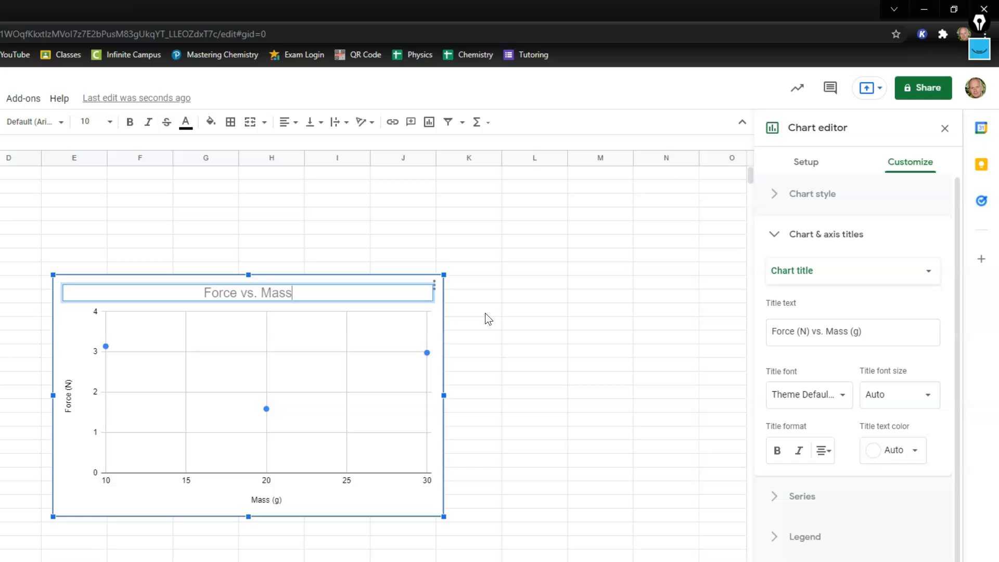
Step: Confirm the chart title and return to the Customize settings in the Chart editor
left_click(266, 500)
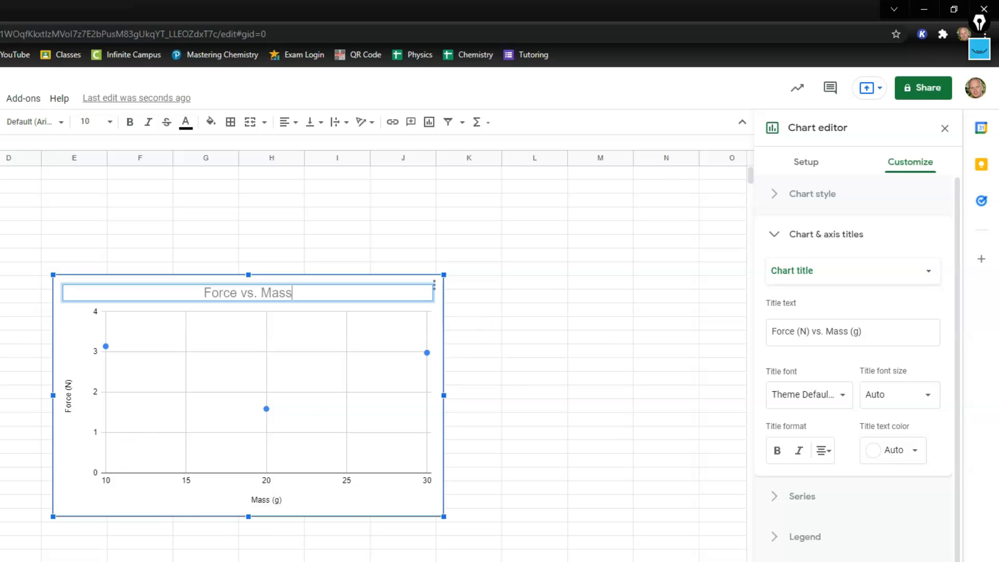
mouse_move(279, 517)
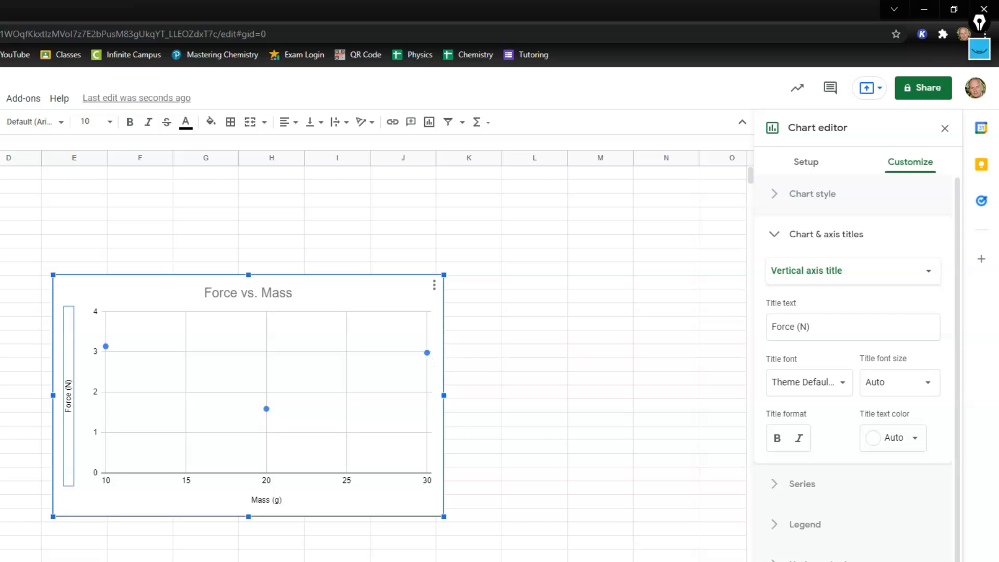
mouse_move(300, 375)
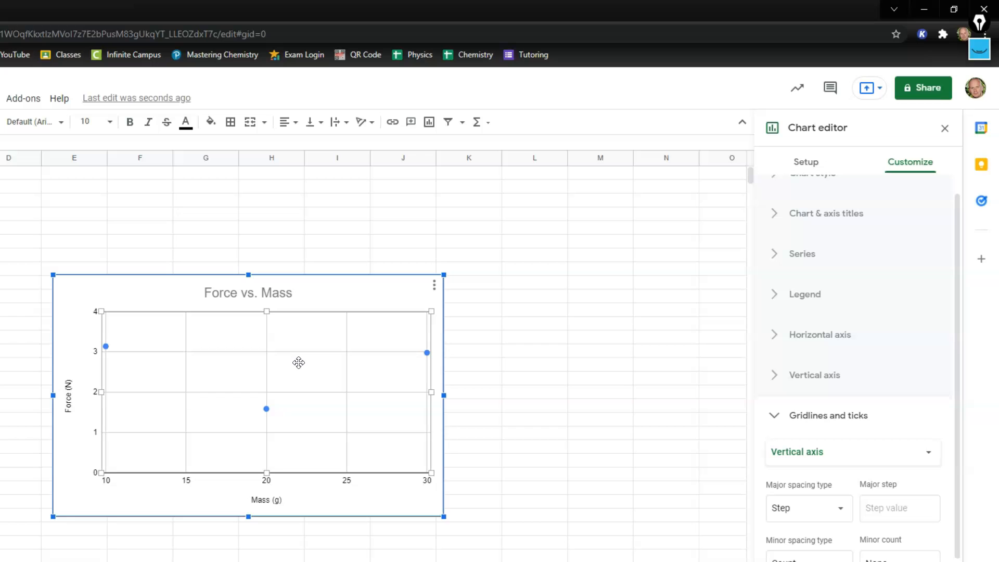
mouse_move(821, 294)
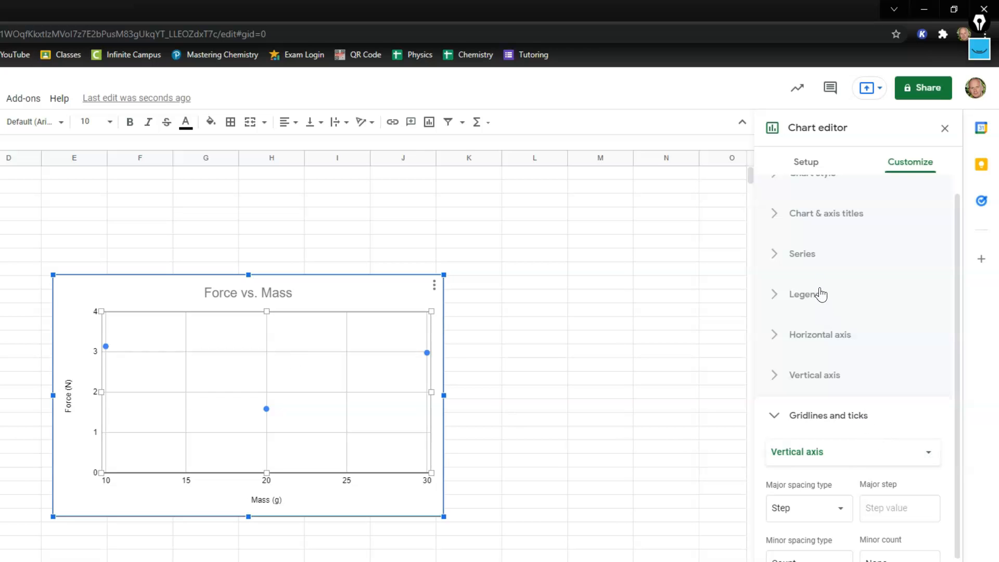
left_click(945, 128)
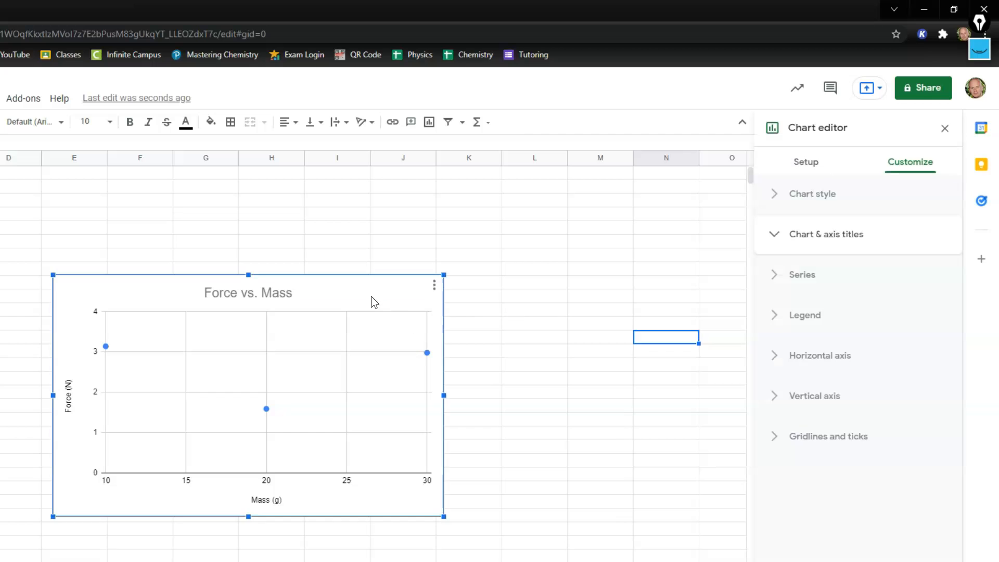
left_click(825, 234)
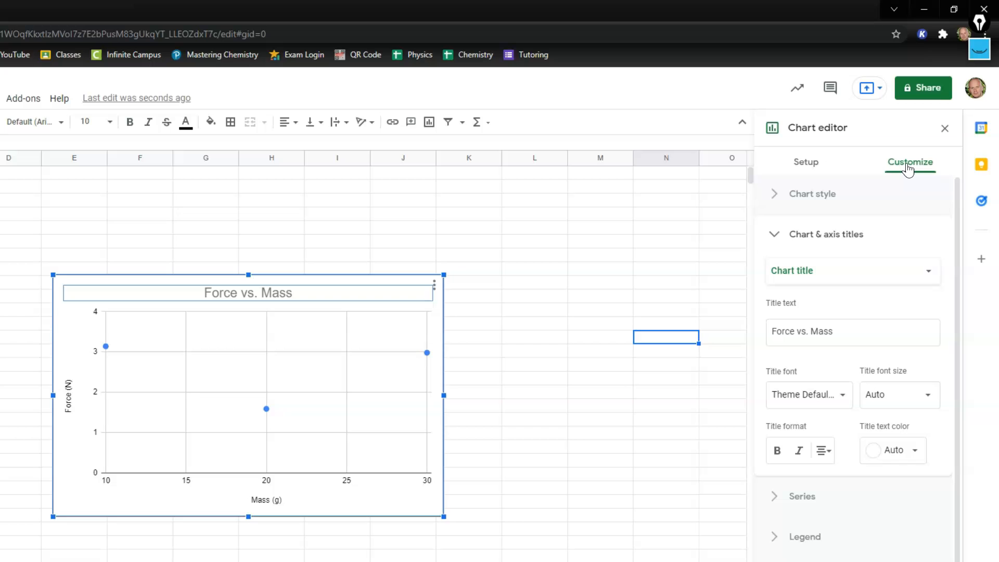
scroll("down", 3)
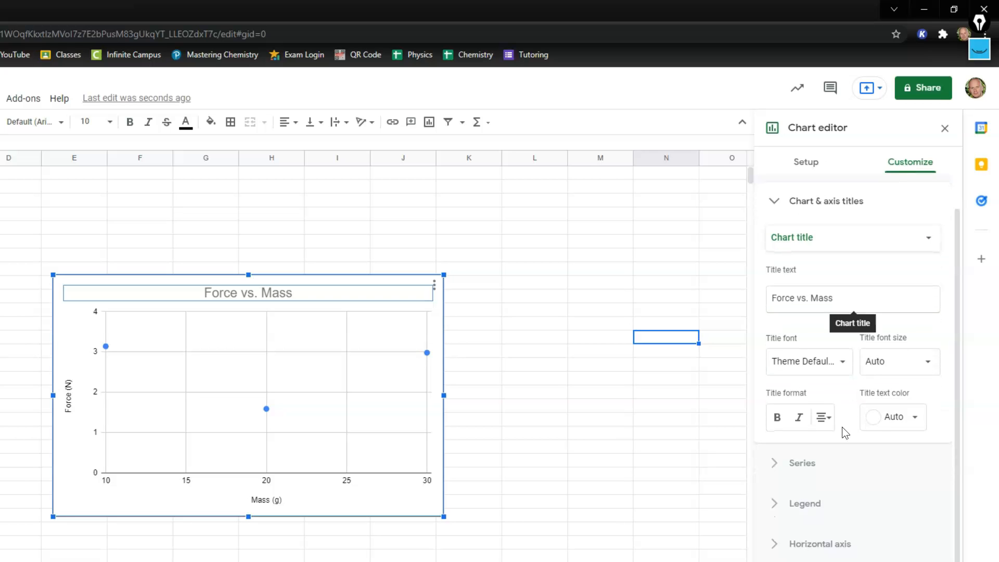
Step: Enable a linear trendline in the chart's Series settings
left_click(802, 463)
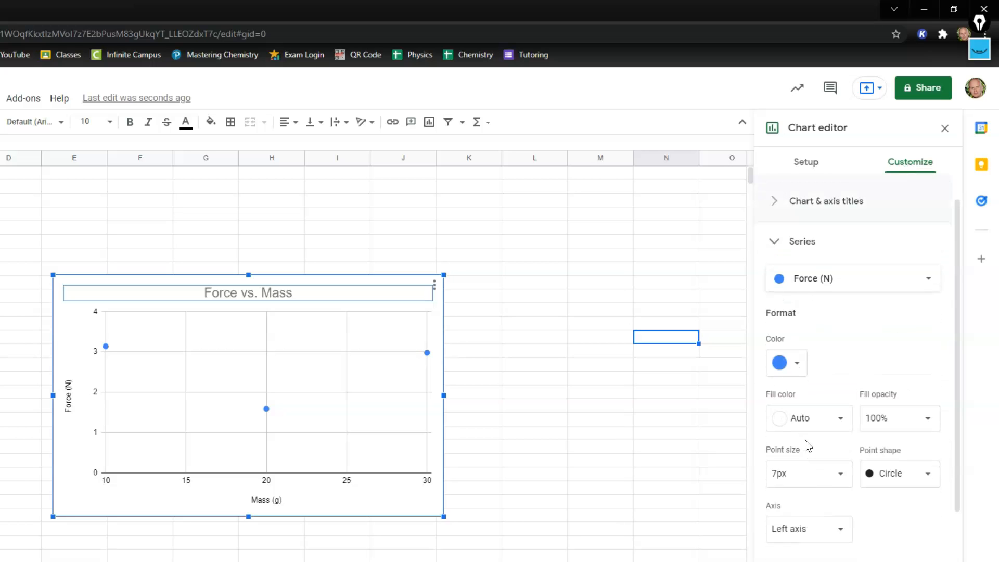
scroll("down", 3)
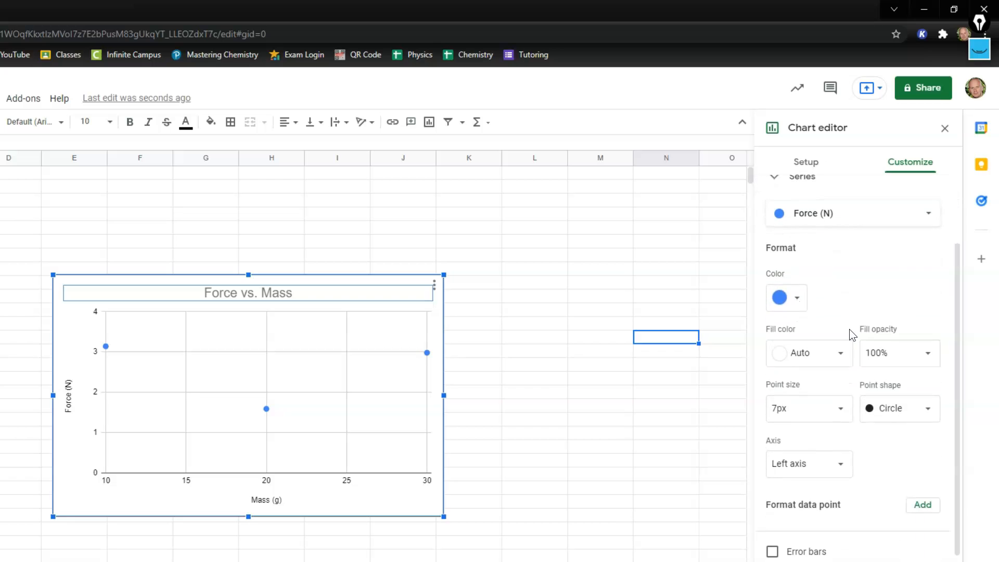
scroll("down", 3)
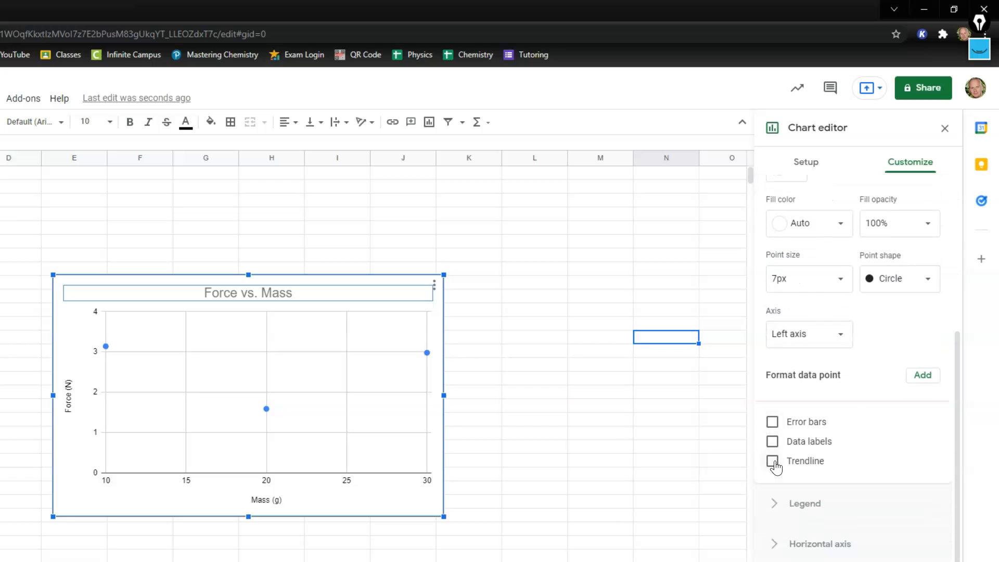
left_click(772, 461)
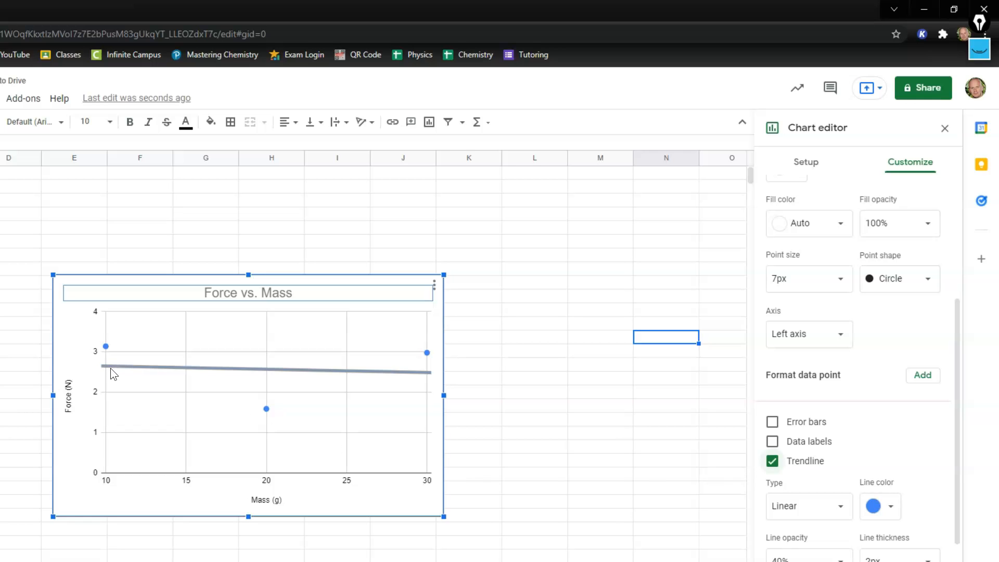
mouse_move(357, 375)
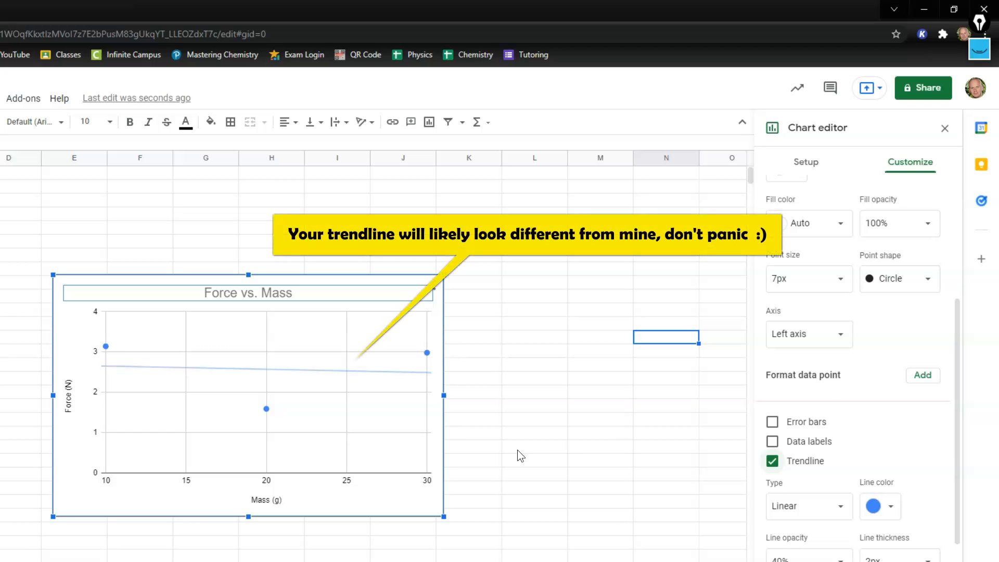
Step: Close the Chart editor and copy the Force vs. Mass chart
left_click(945, 128)
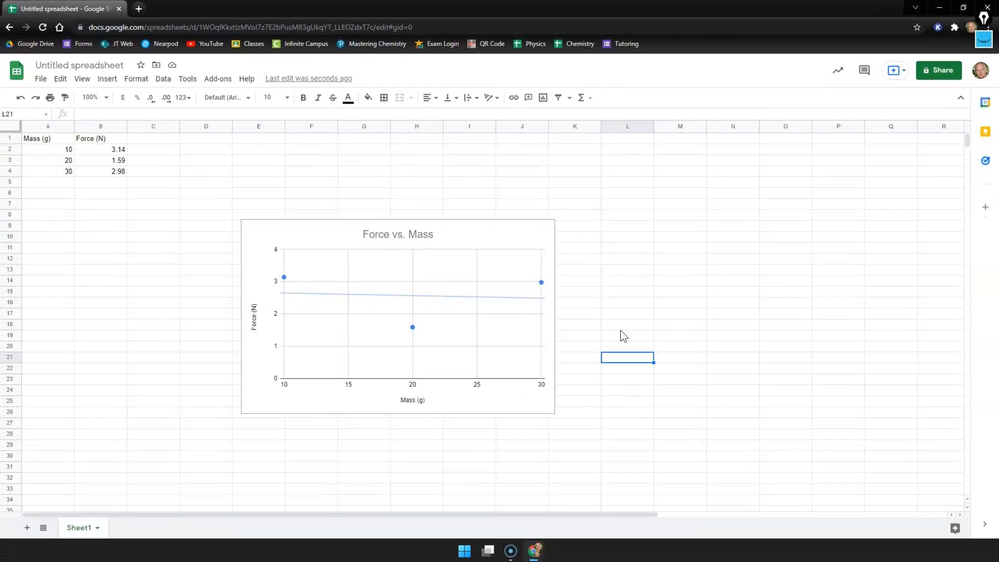
mouse_move(607, 255)
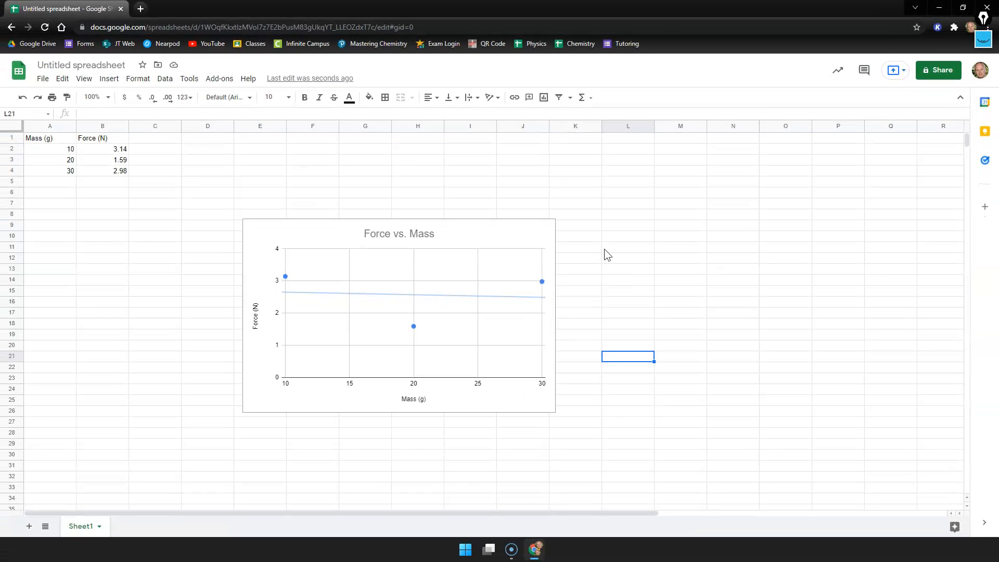
mouse_move(530, 208)
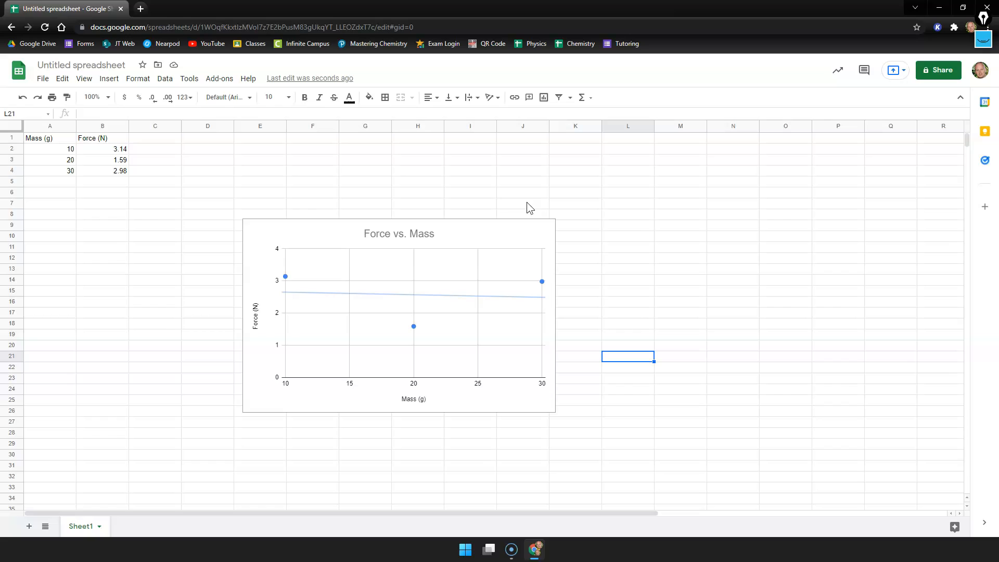
left_click(398, 315)
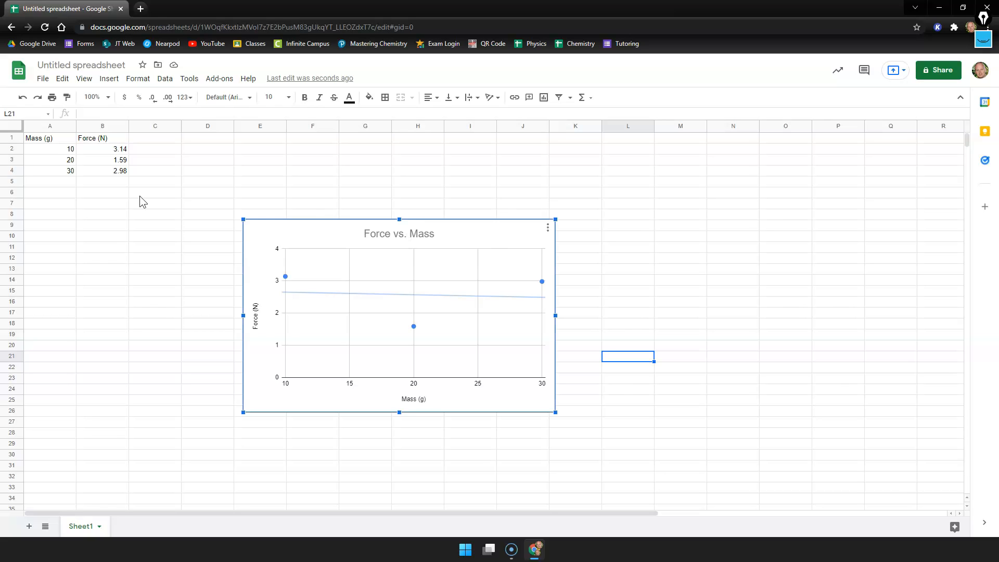
left_click(61, 78)
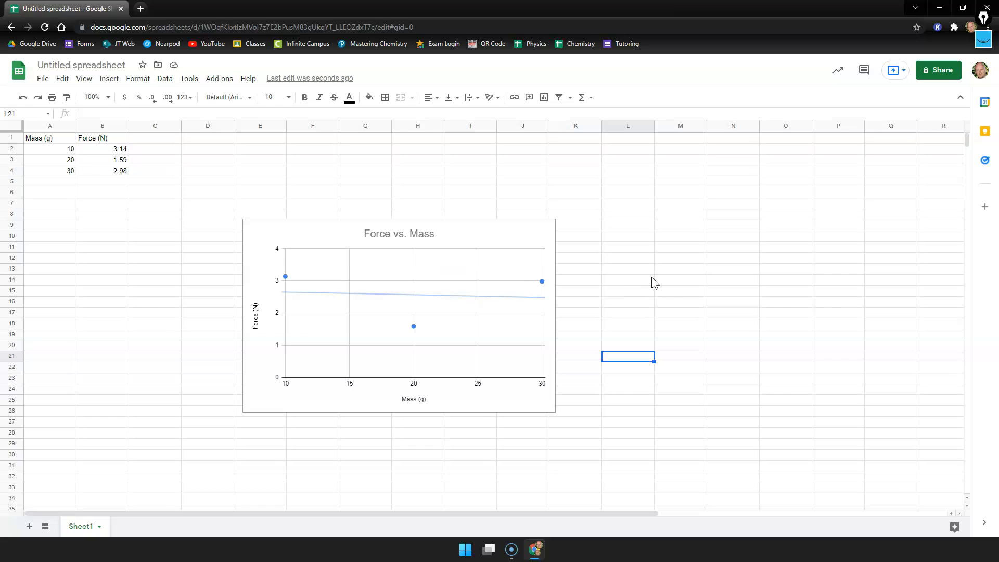
Step: Paste the Force vs. Mass chart unlinked into the Google Docs lab document, then return to Sheets
left_click(189, 8)
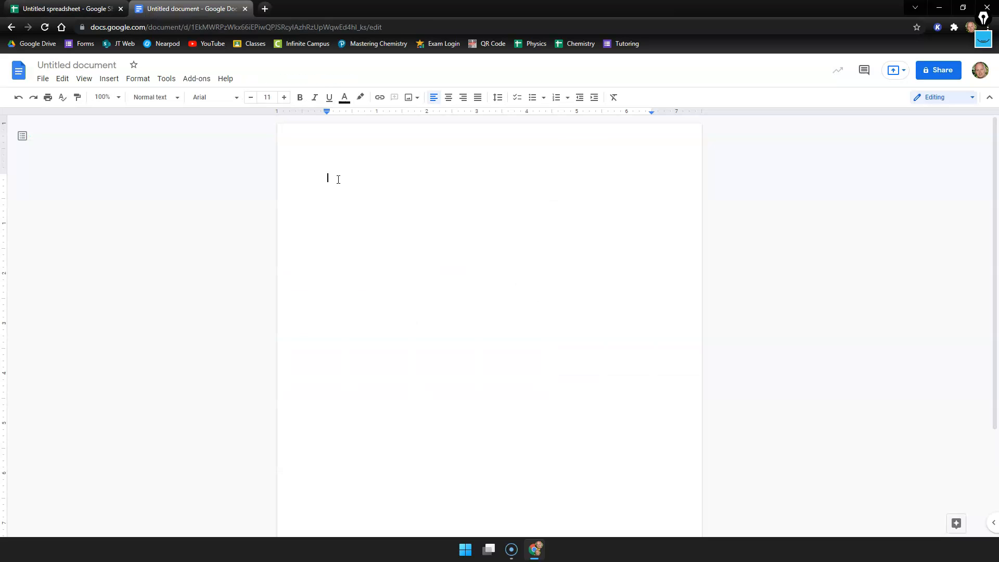
mouse_move(61, 78)
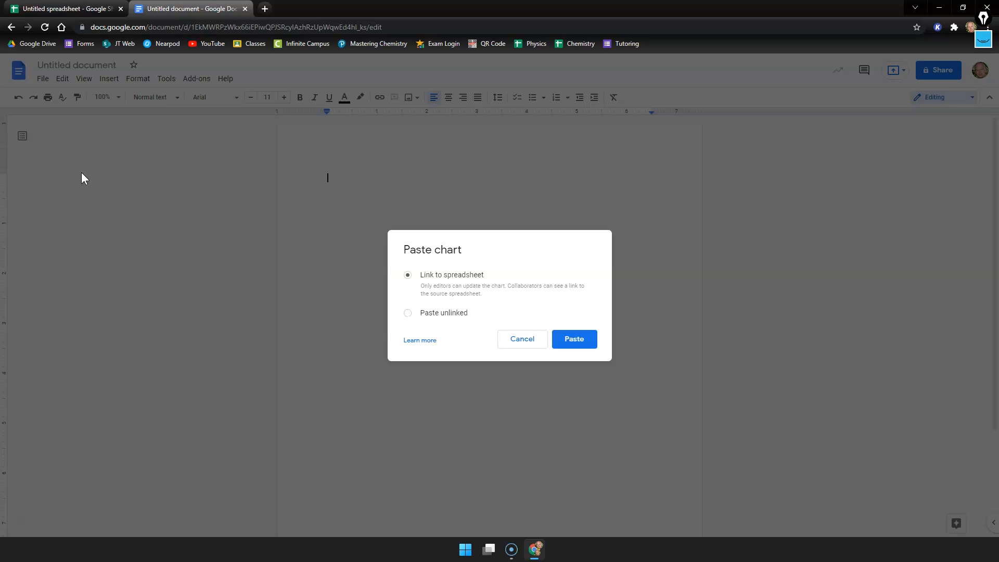
mouse_move(481, 264)
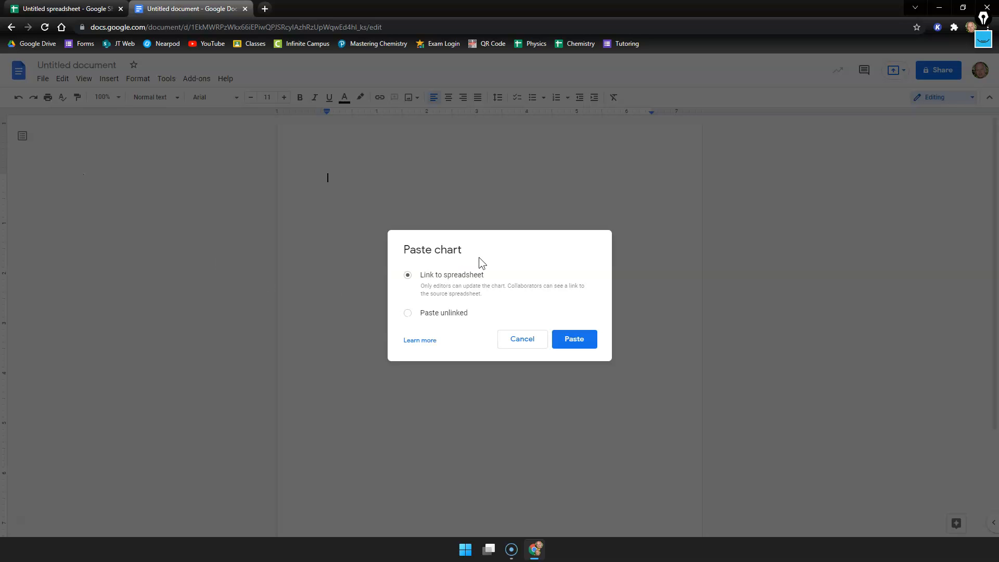
mouse_move(459, 324)
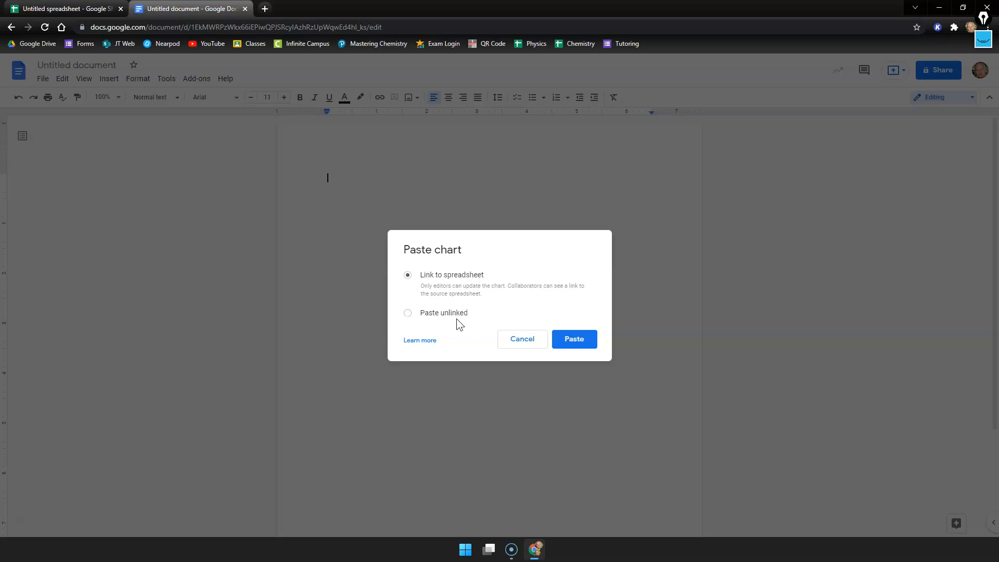
left_click(407, 313)
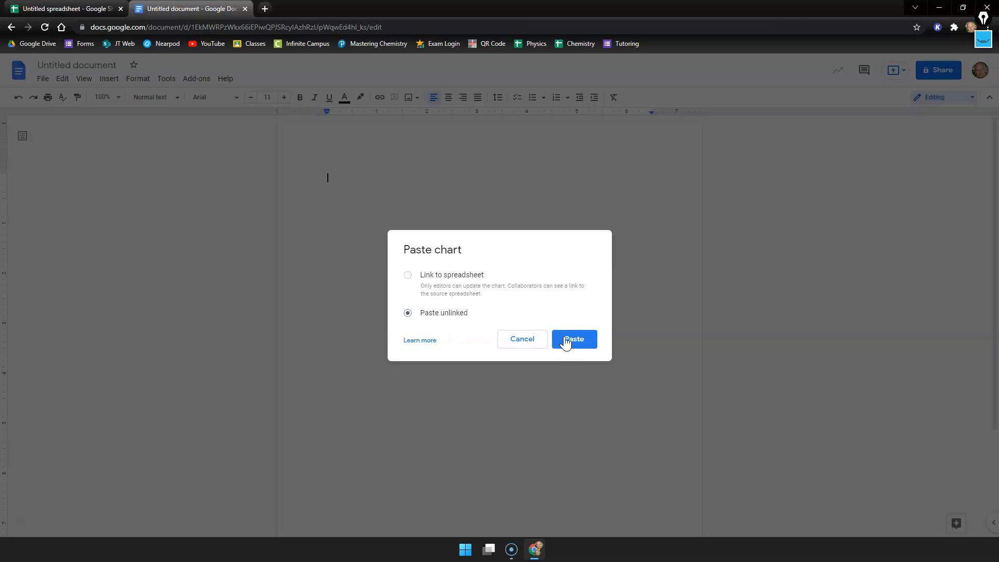
left_click(572, 339)
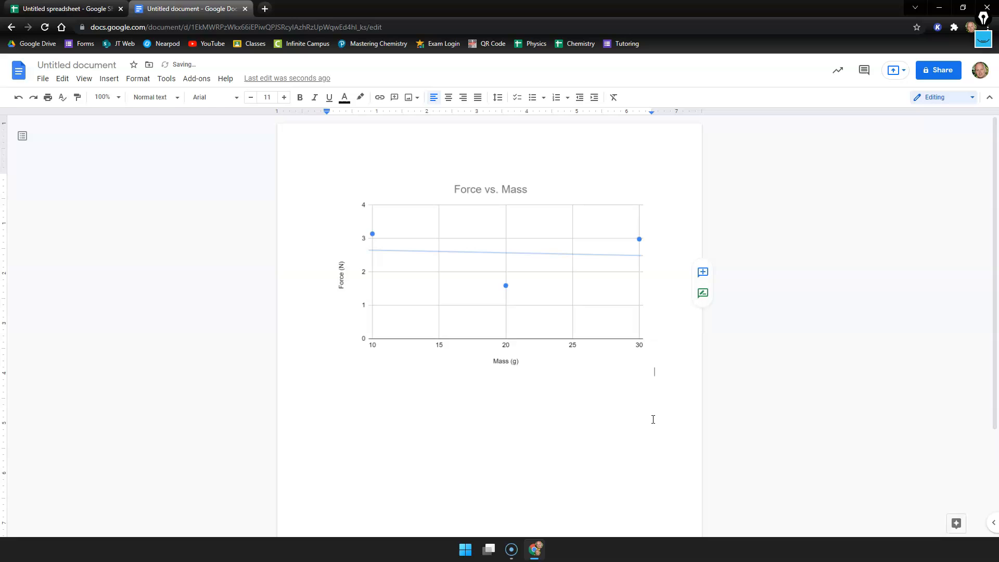
left_click(63, 9)
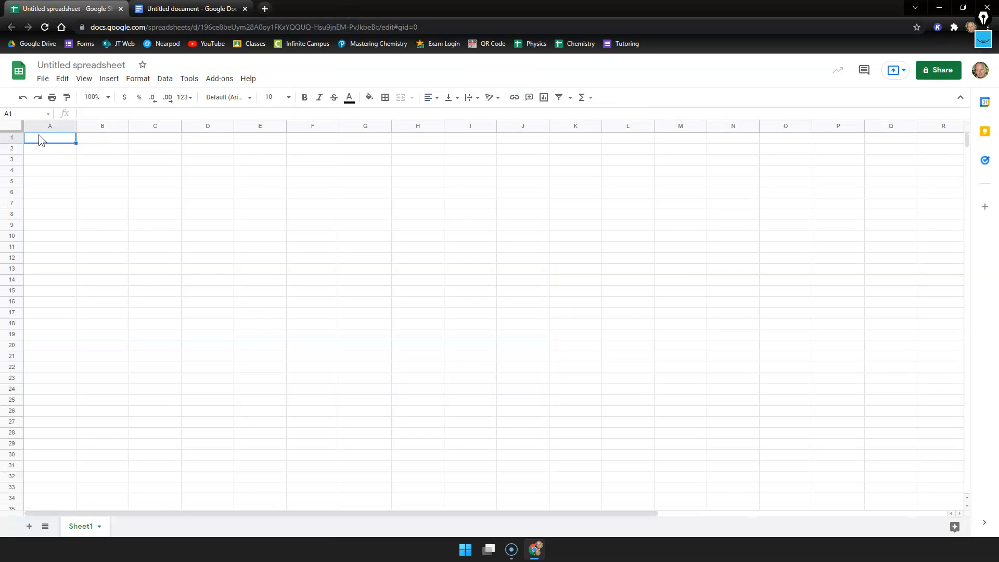
mouse_move(254, 321)
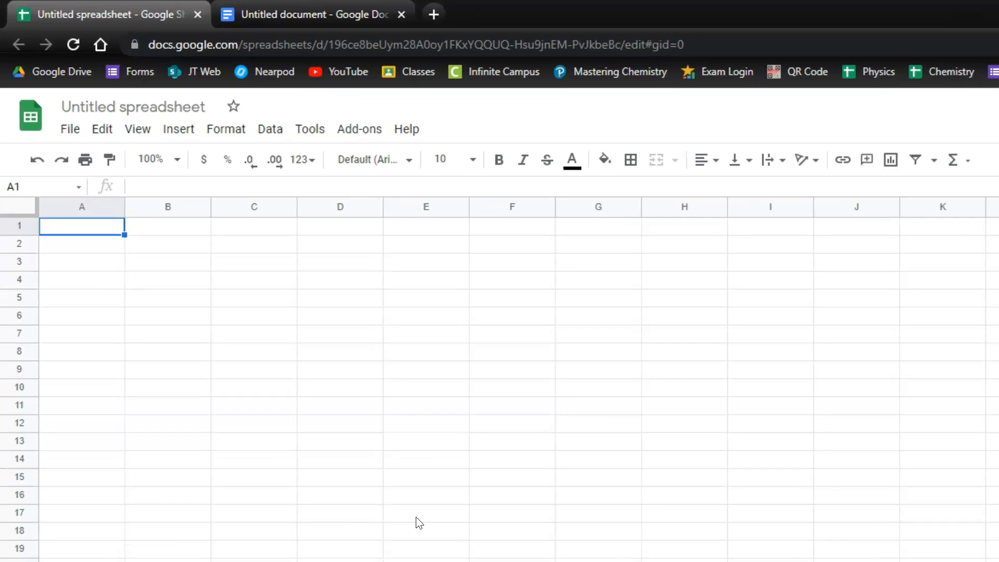
Step: Enter headers 'Acceleration (m/s2)' and 'Force (N)', then start the data rows below
type("Ac")
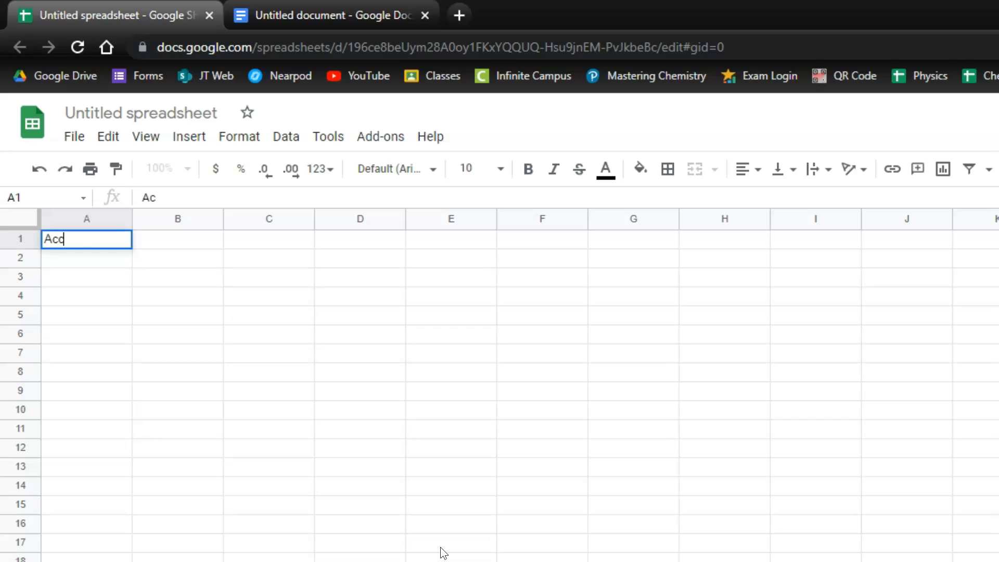
type("celera")
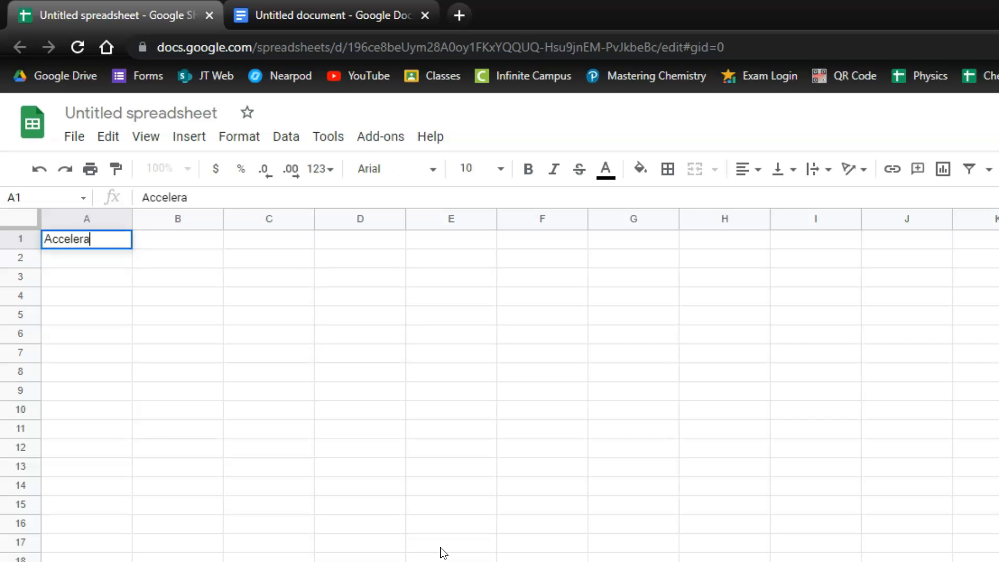
type("tion (")
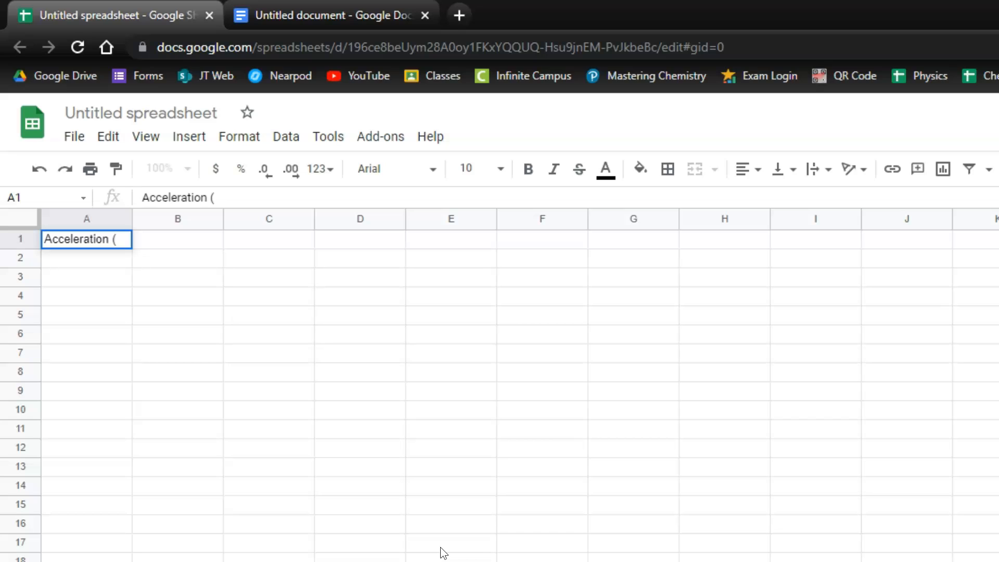
type("m/s")
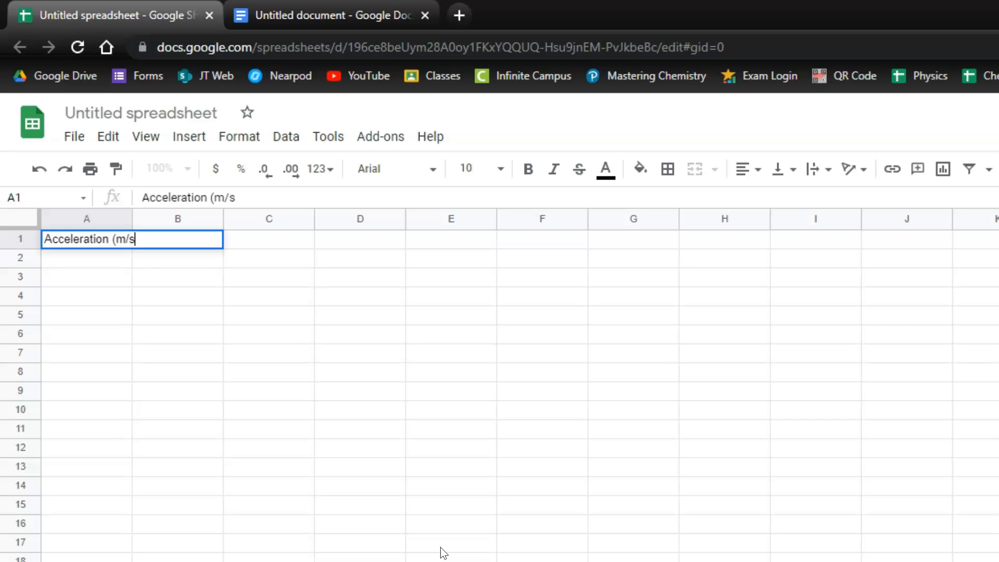
type("2)")
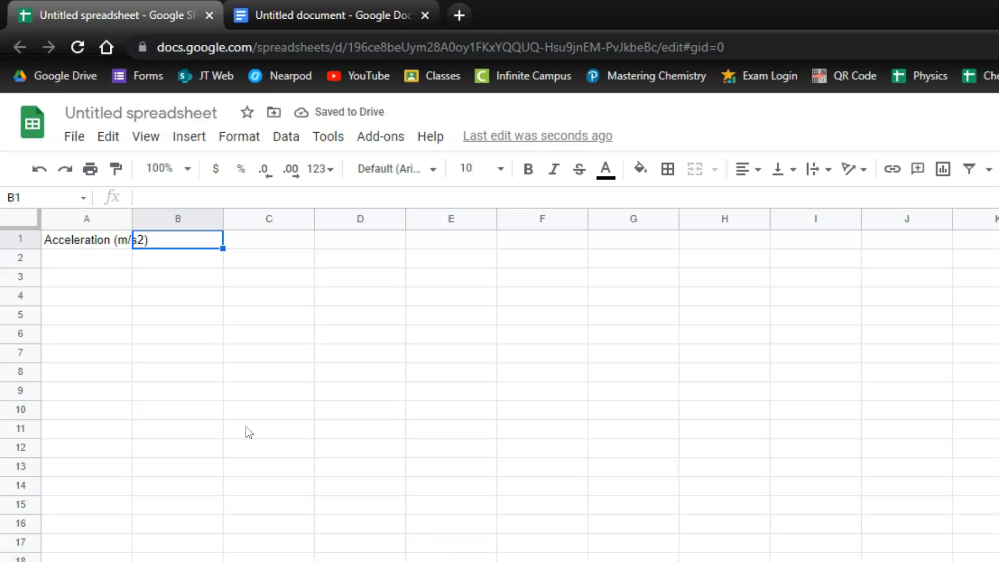
mouse_move(131, 219)
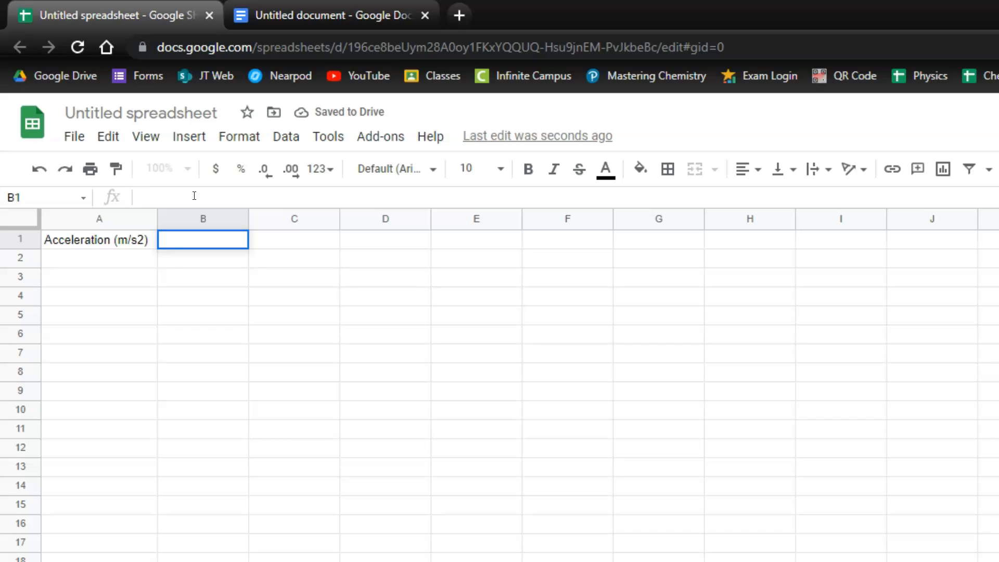
type("Ford")
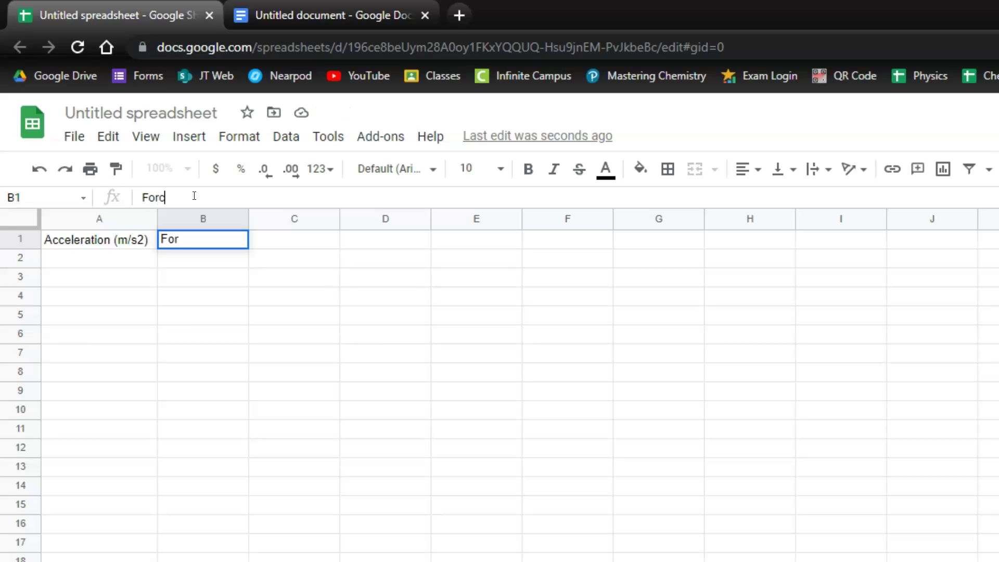
type("ce (N")
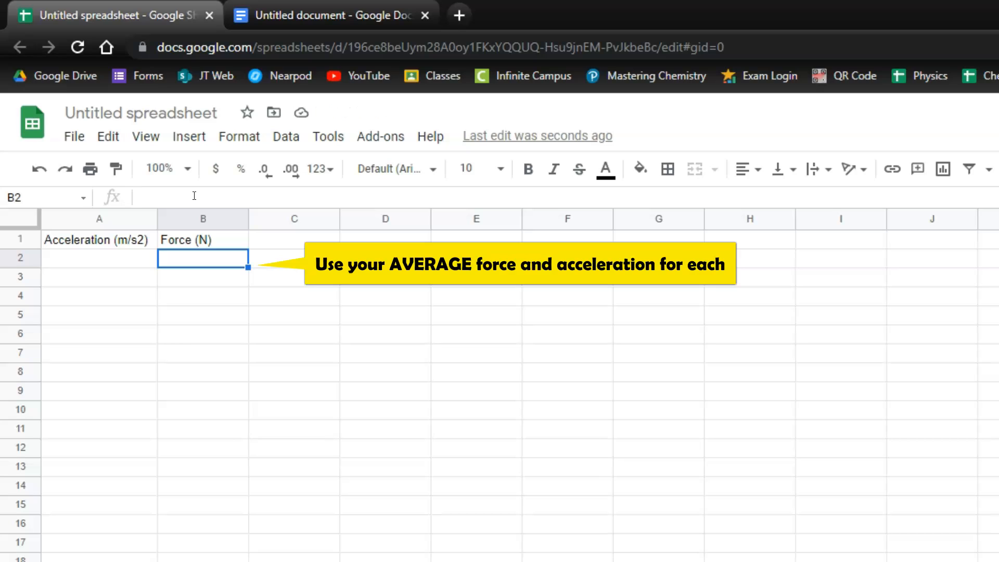
left_click(99, 257)
type("10")
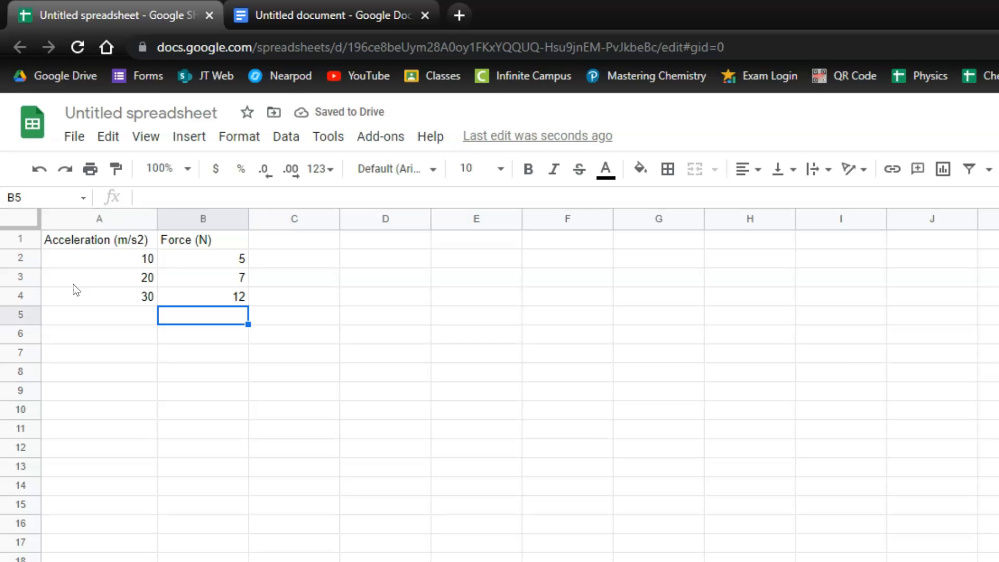
mouse_move(118, 248)
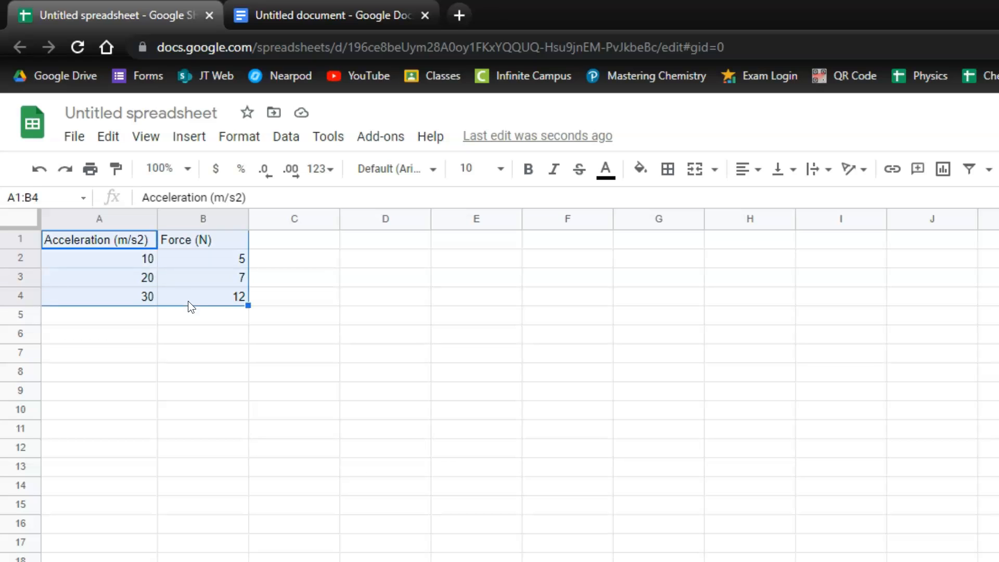
Step: Insert a scatter chart of the force–acceleration data with a centred title
left_click(189, 136)
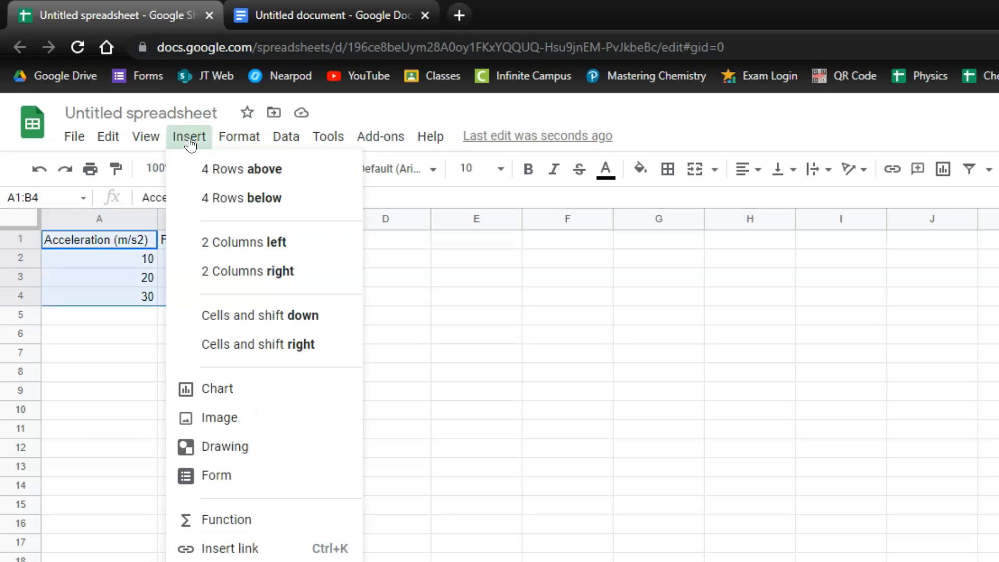
mouse_move(238, 390)
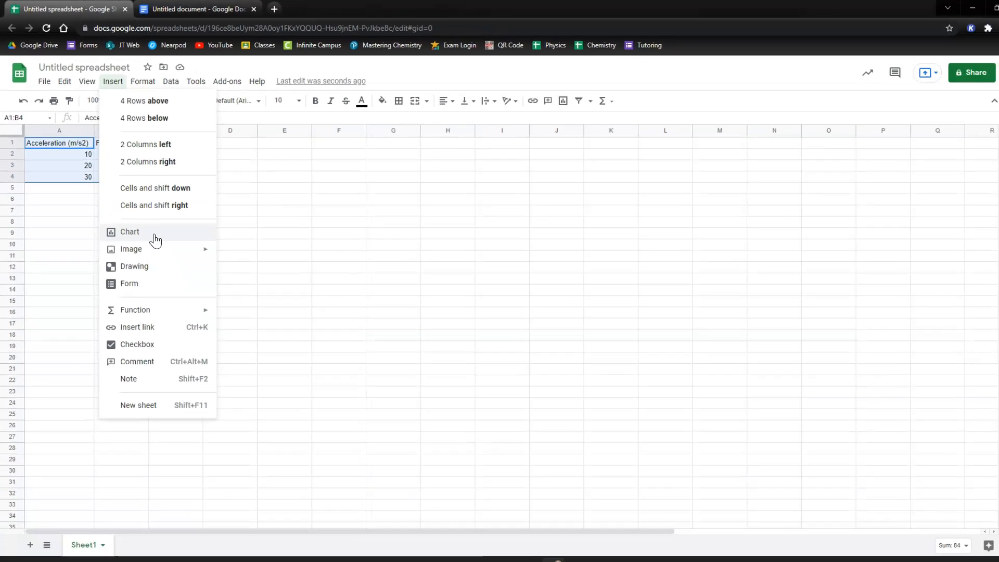
left_click(131, 231)
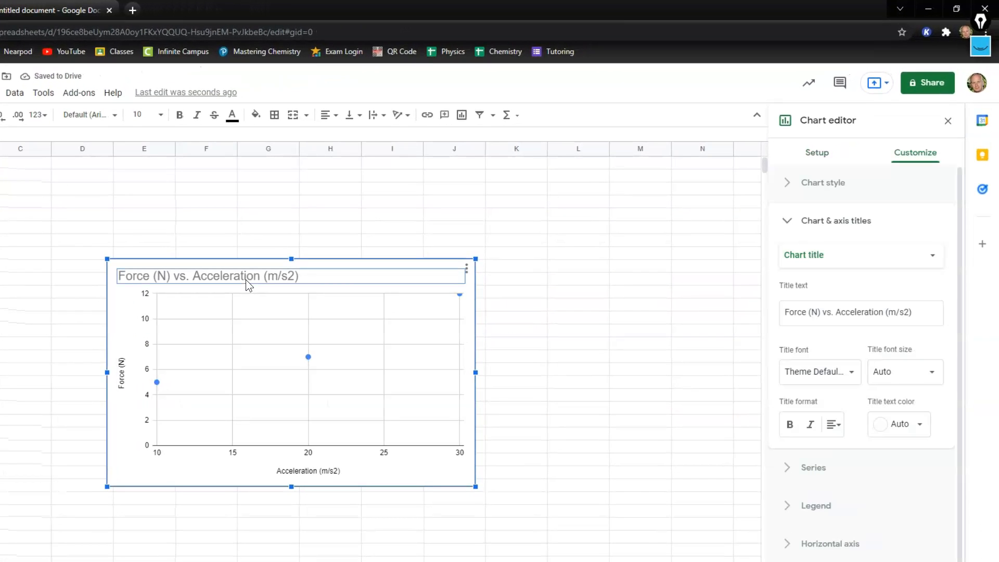
left_click(832, 424)
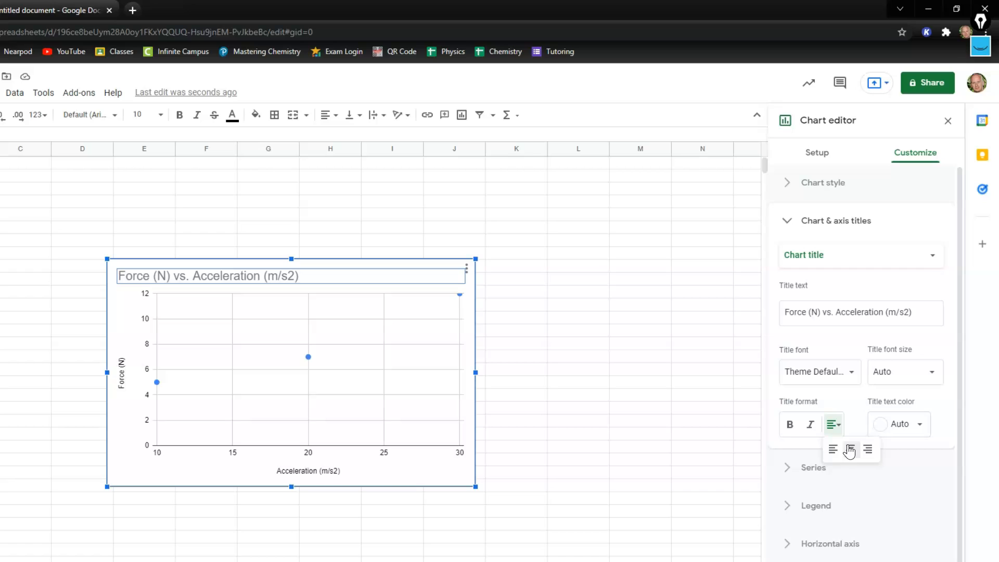
left_click(850, 450)
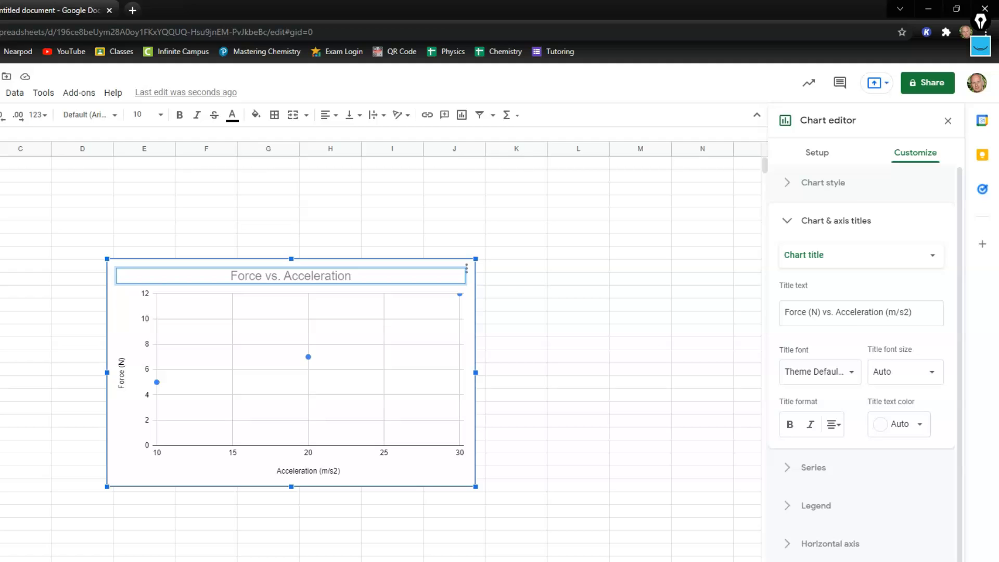
Step: Set the chart title to 'Force vs. Acceleration' and close the Chart editor
left_click(948, 120)
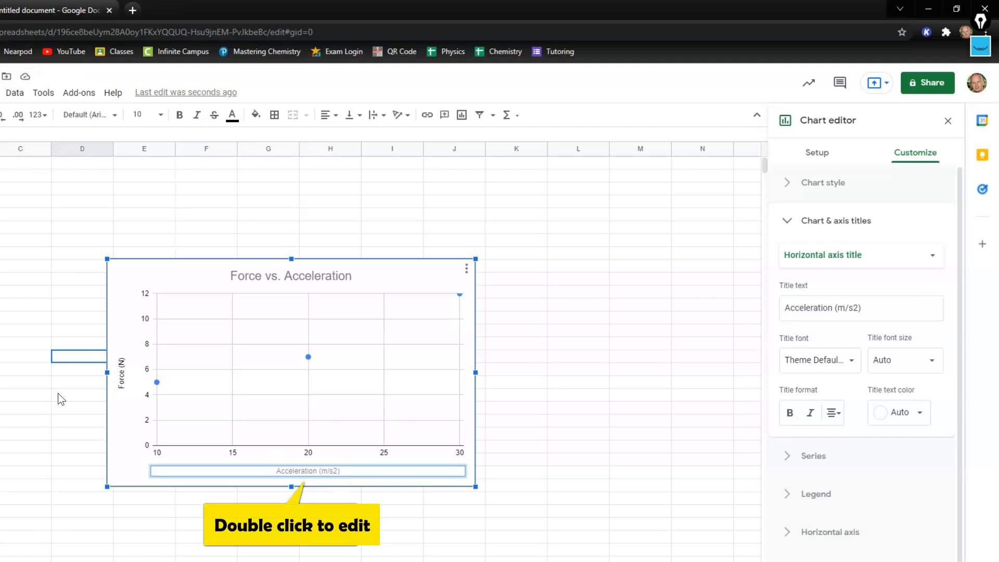
left_click(949, 121)
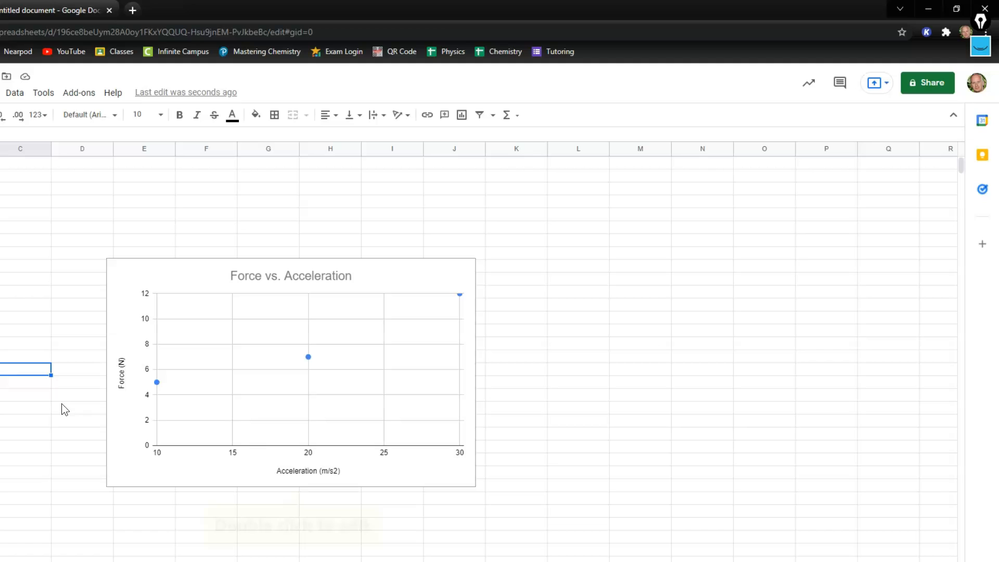
mouse_move(433, 313)
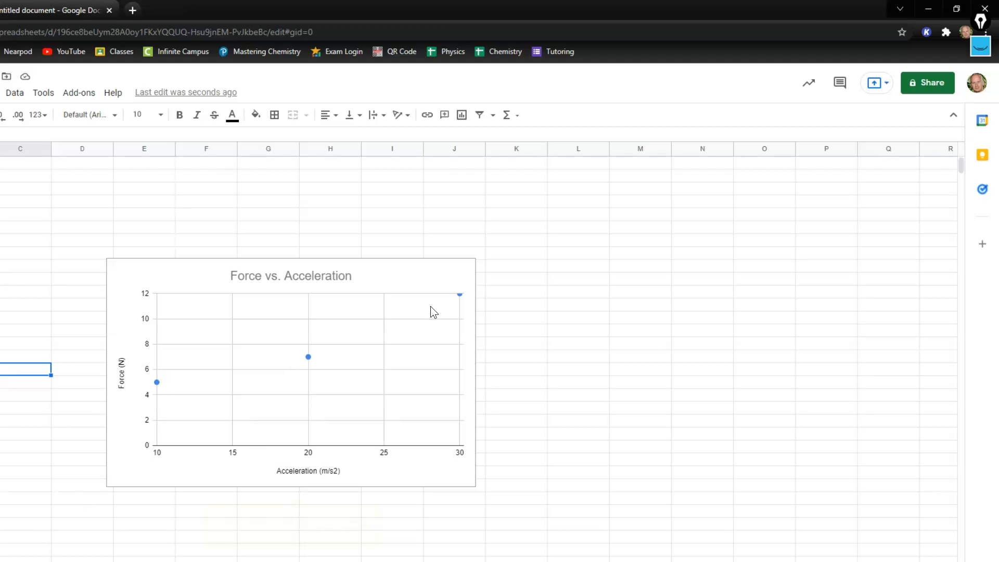
left_click(640, 459)
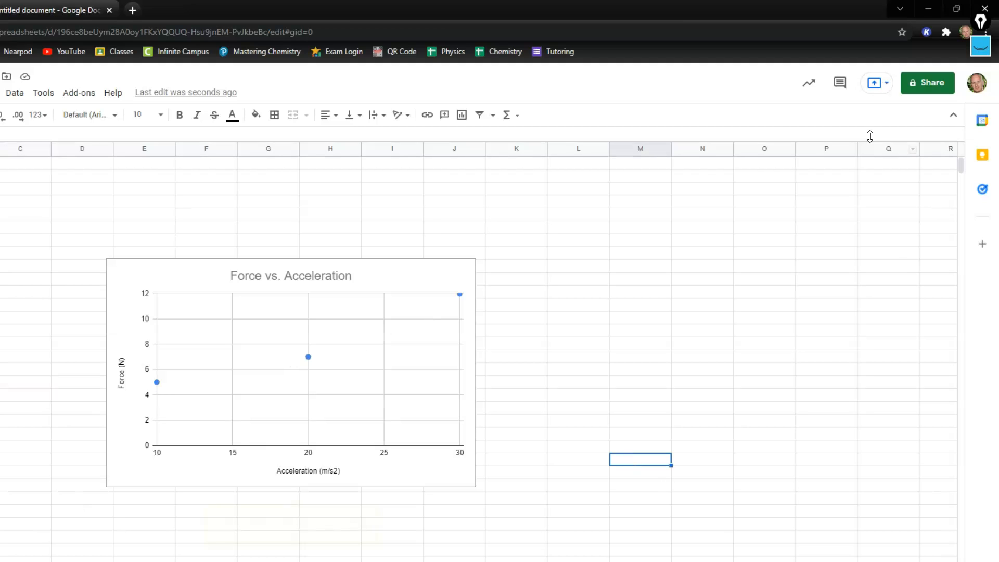
mouse_move(818, 426)
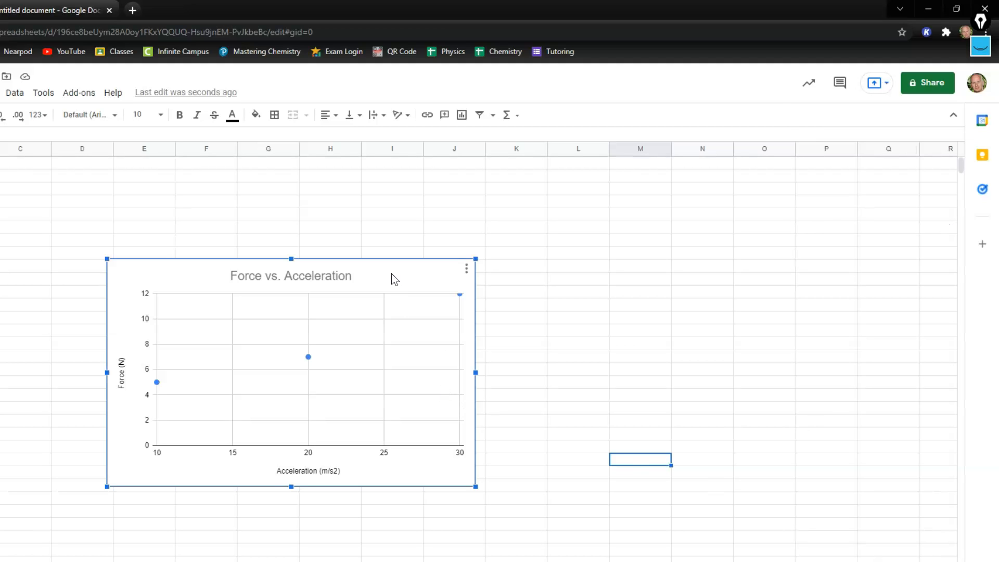
Step: Add a linear trendline through the Force vs. Acceleration points in the Series settings
double_click(291, 275)
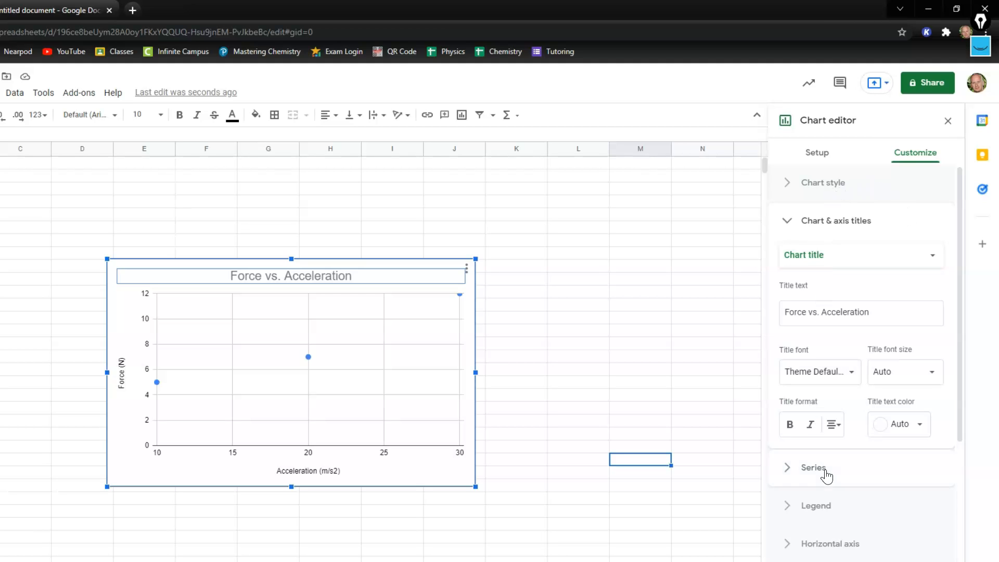
left_click(813, 467)
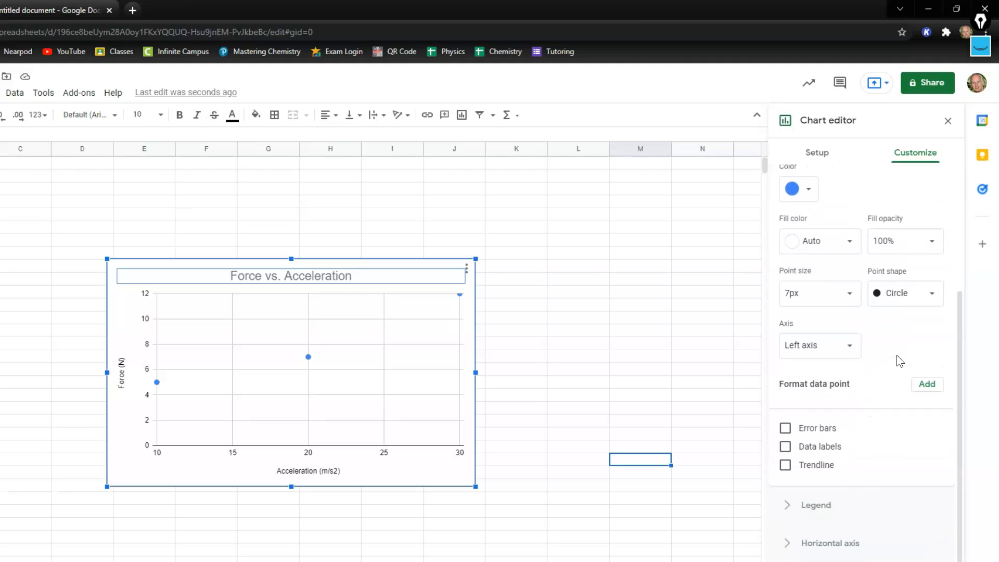
left_click(784, 464)
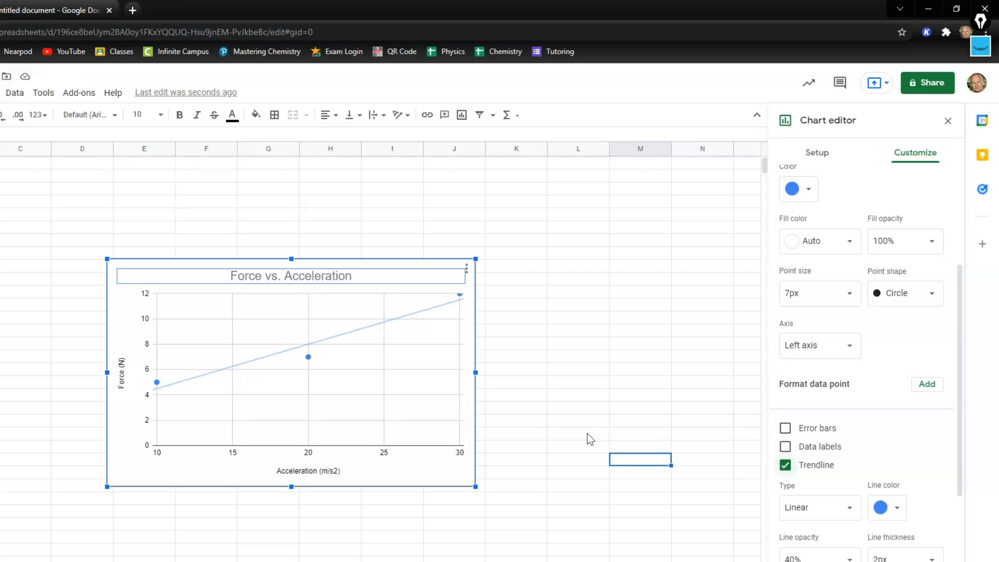
left_click(949, 121)
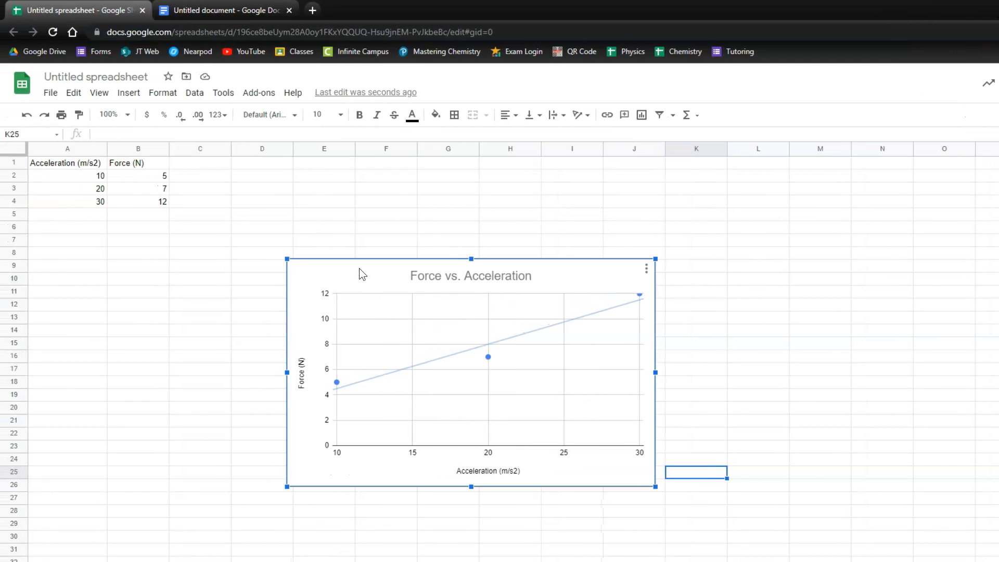
Step: Copy the chart via Edit > Copy and switch to the lab document
left_click(73, 93)
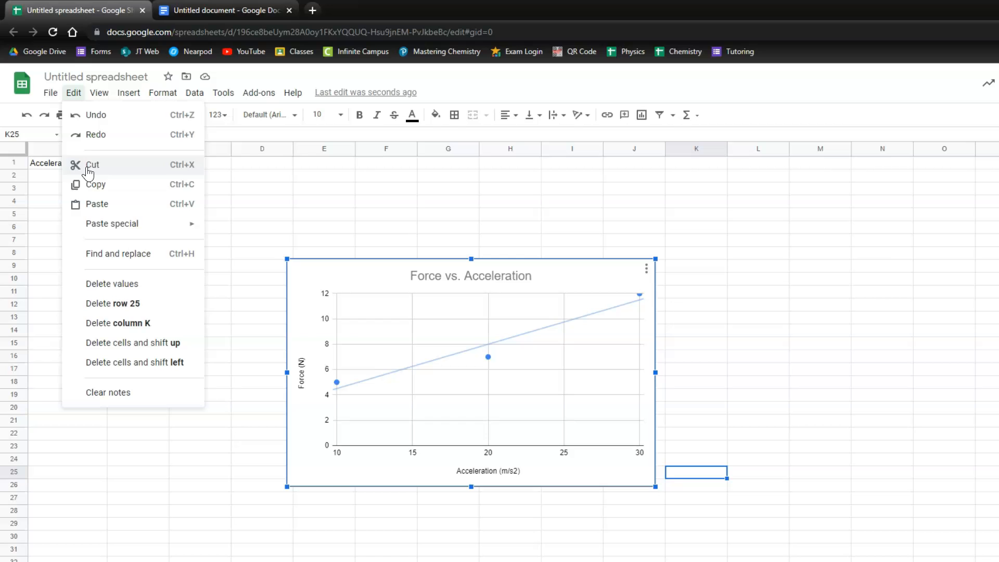
mouse_move(90, 189)
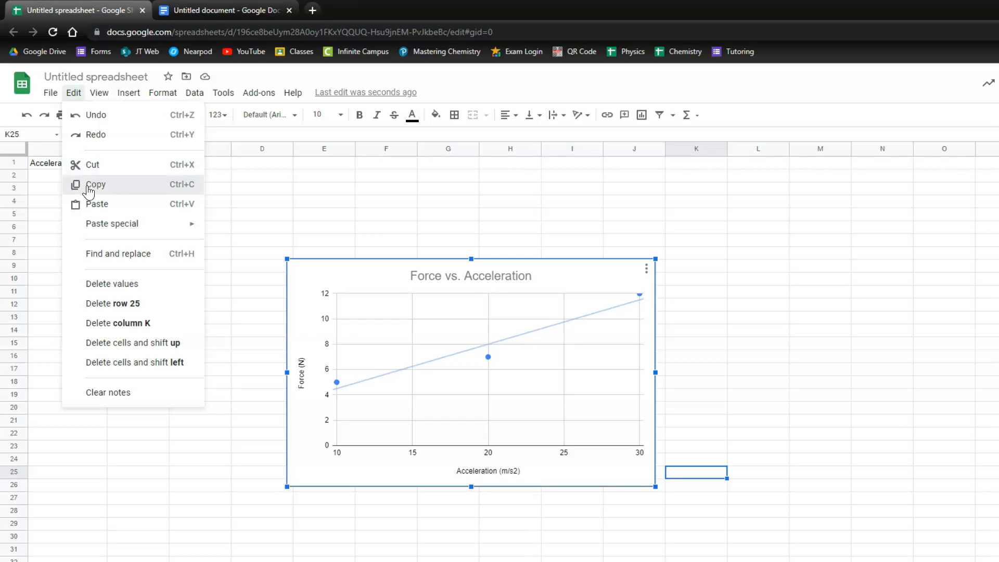
left_click(225, 10)
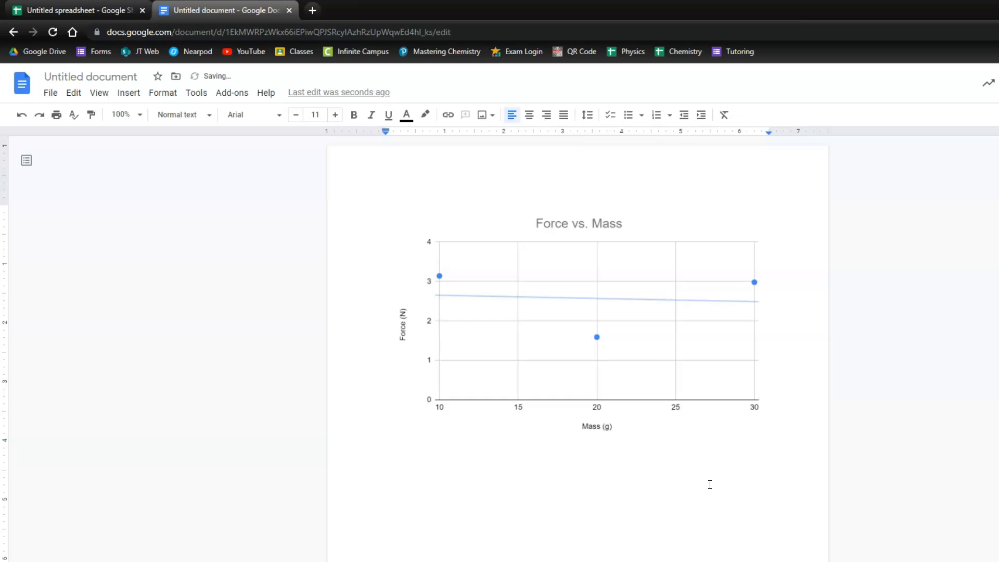
mouse_move(55, 132)
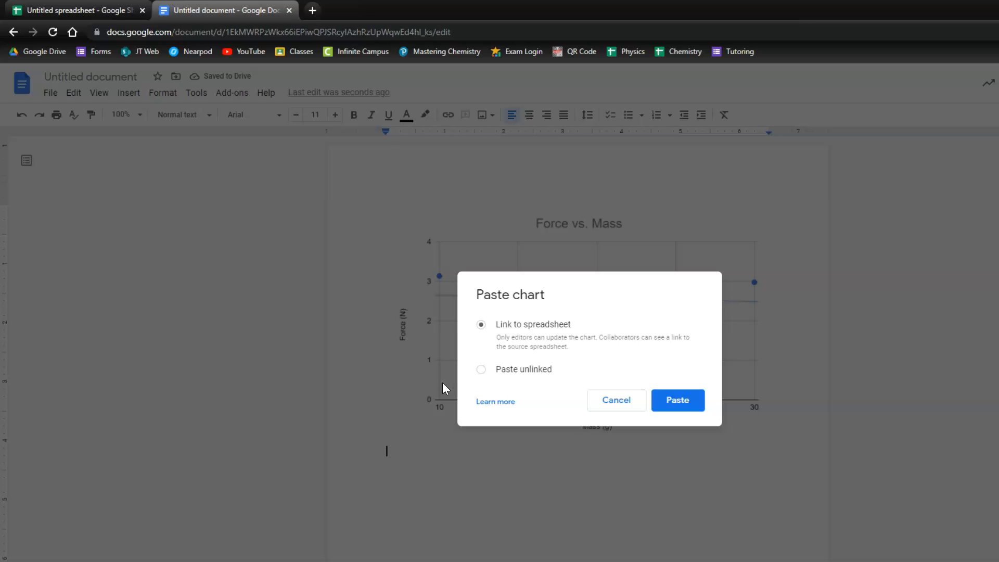
mouse_move(521, 361)
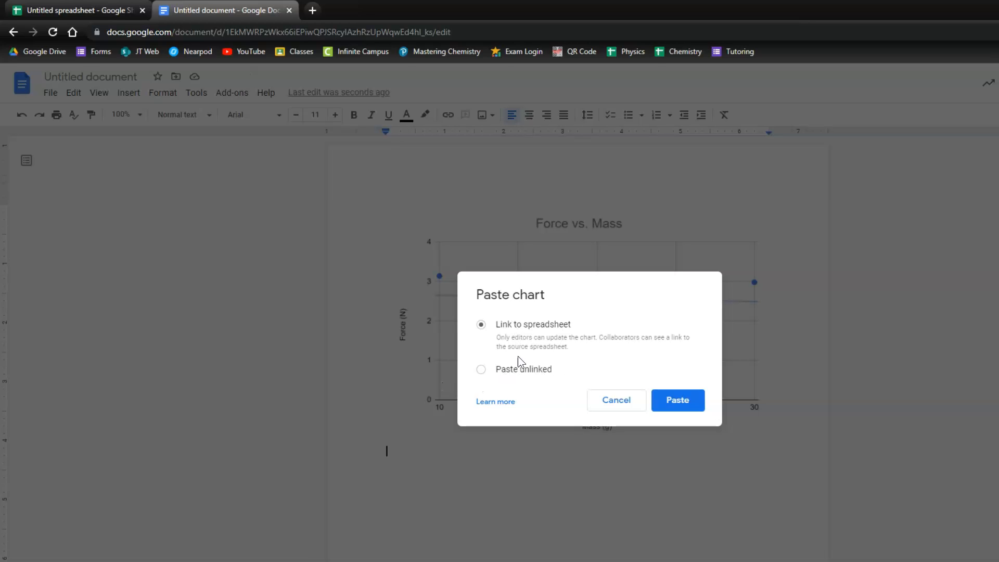
Step: Paste the Force vs. Acceleration chart unlinked below the Force vs. Mass chart
left_click(481, 369)
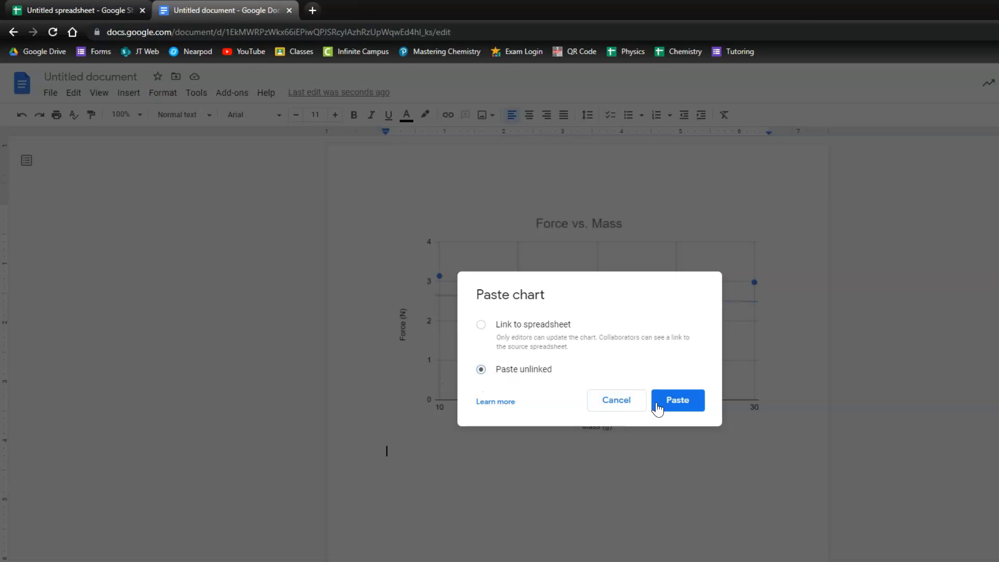
left_click(677, 400)
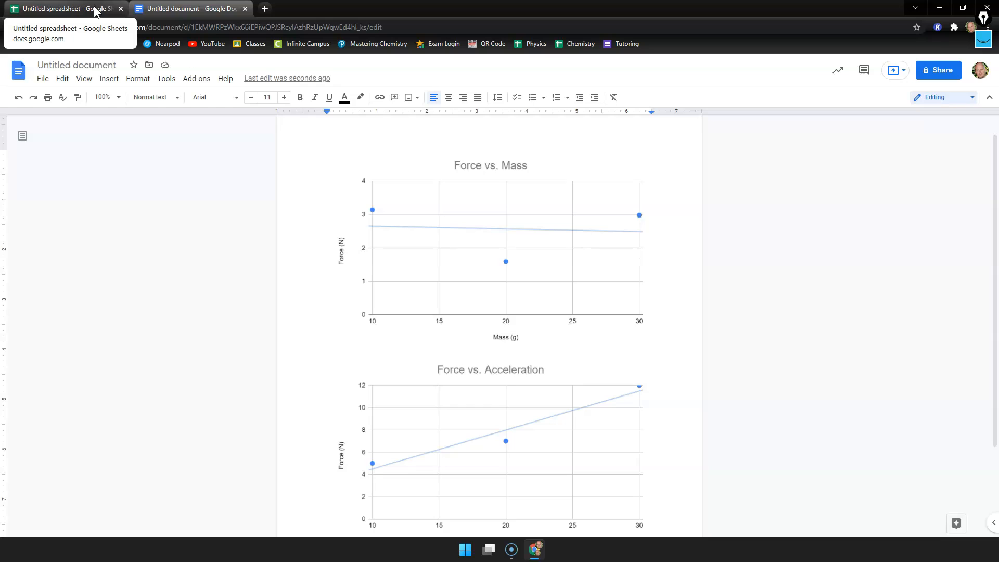
mouse_move(25, 486)
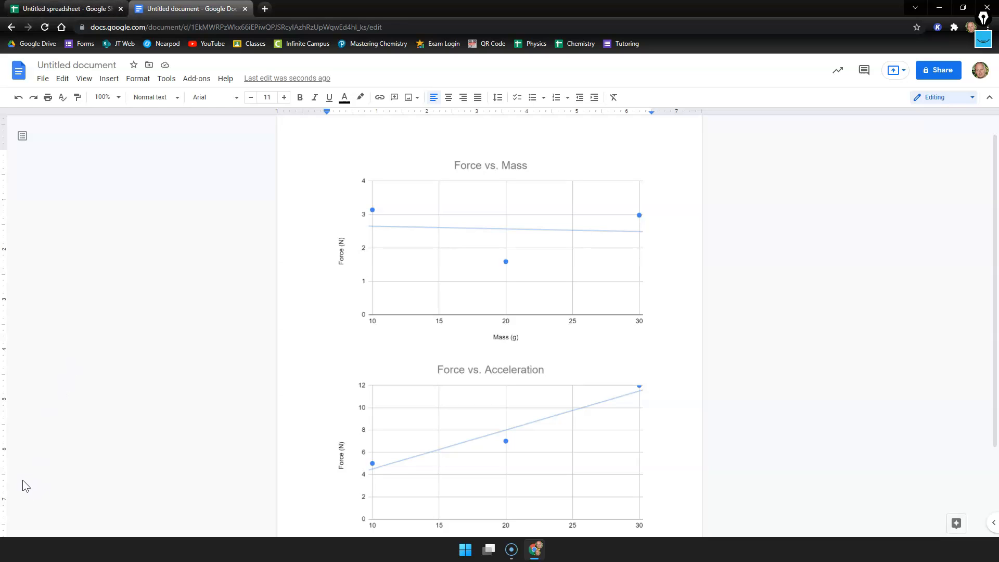